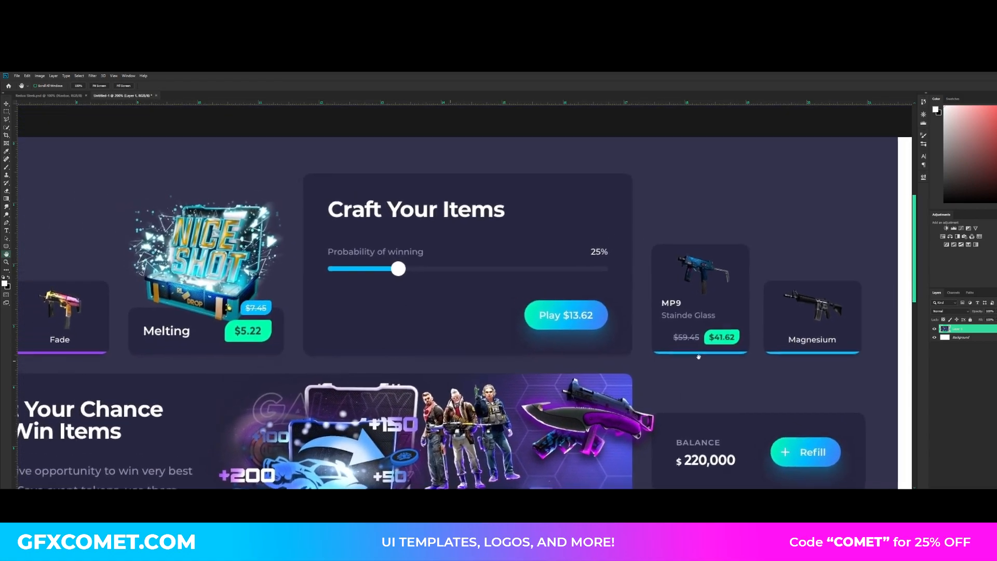
Step: Zoom out to fit the mockup and set the foreground colour to hex 32834c
scroll(down, 3)
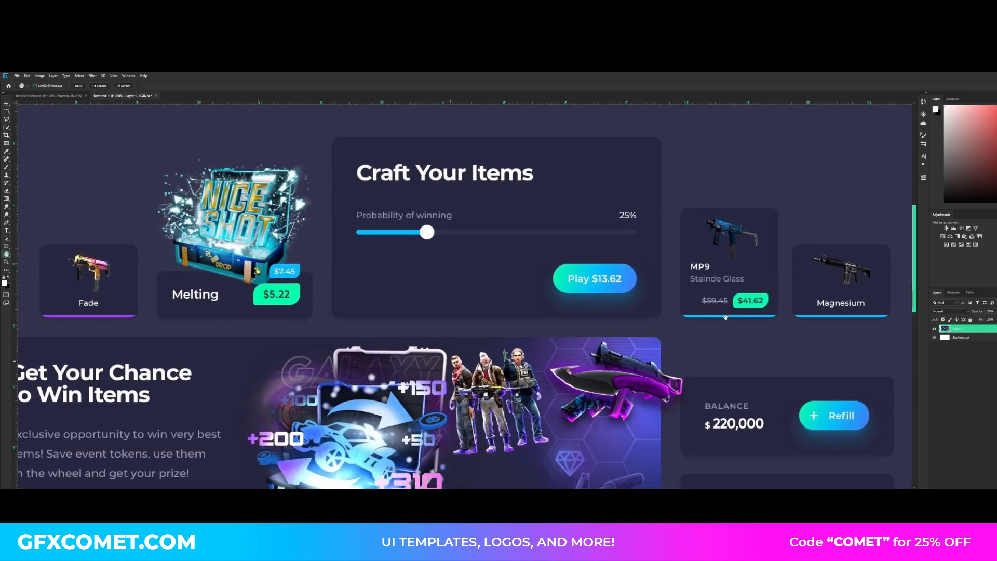
scroll(down, 3)
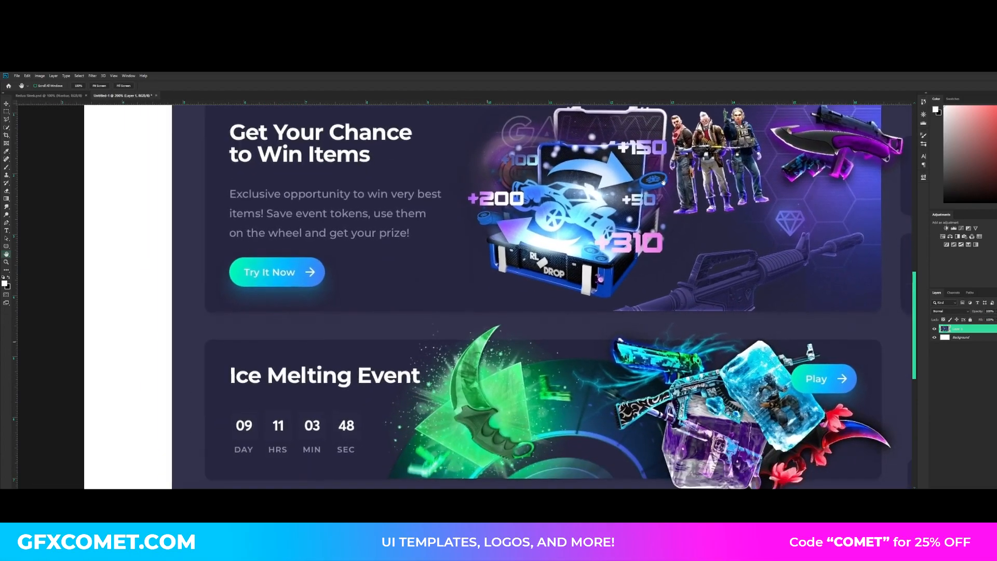
scroll(down, 3)
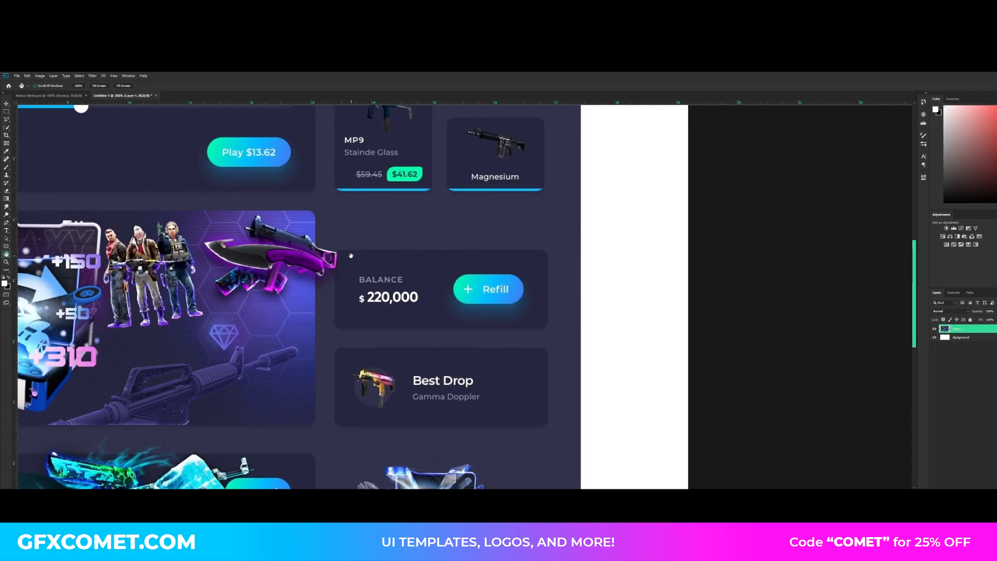
mouse_move(350, 287)
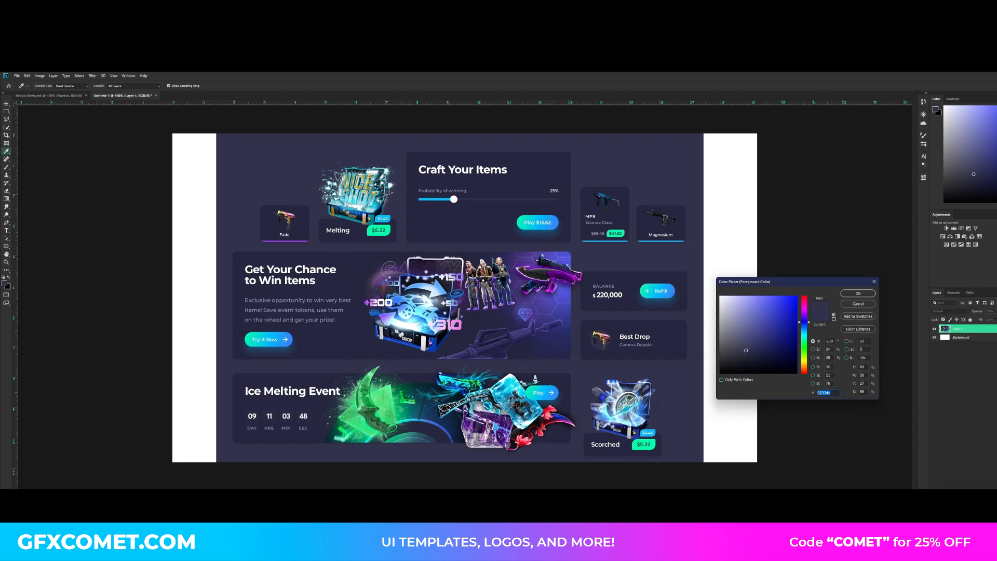
text(32834c)
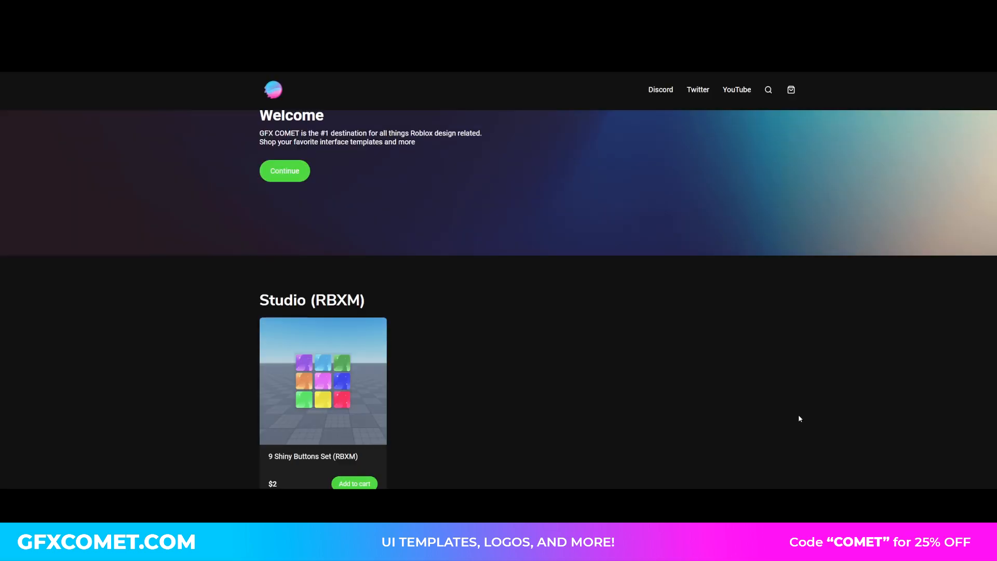
mouse_move(435, 382)
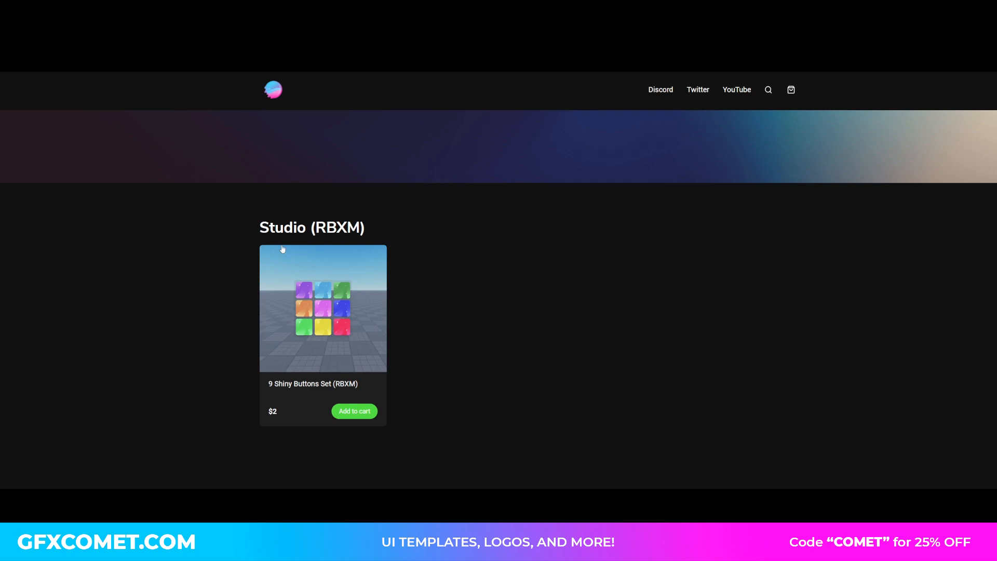
mouse_move(319, 366)
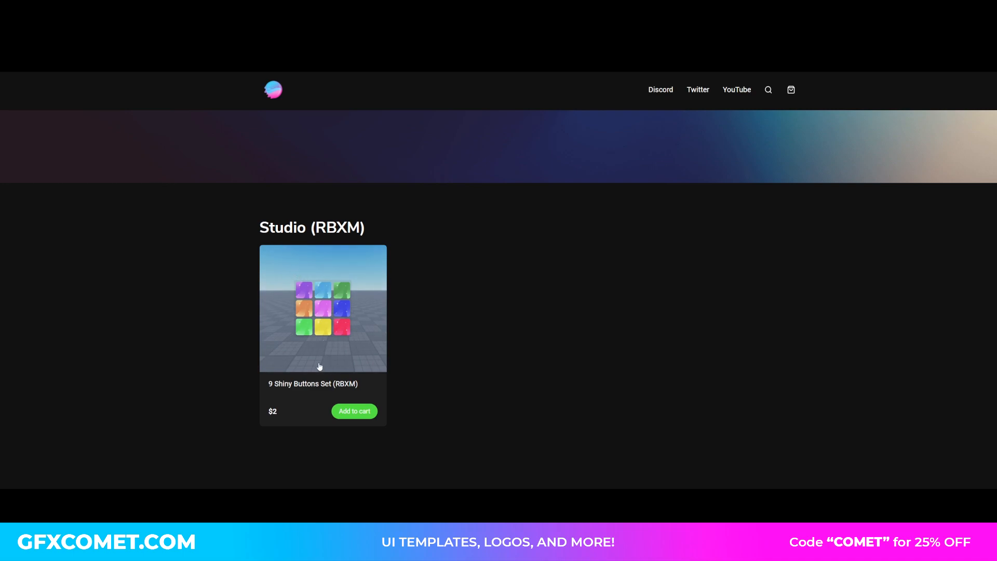
Step: Scroll the GFX COMET store page down to the User Interface template listings
scroll(down, 3)
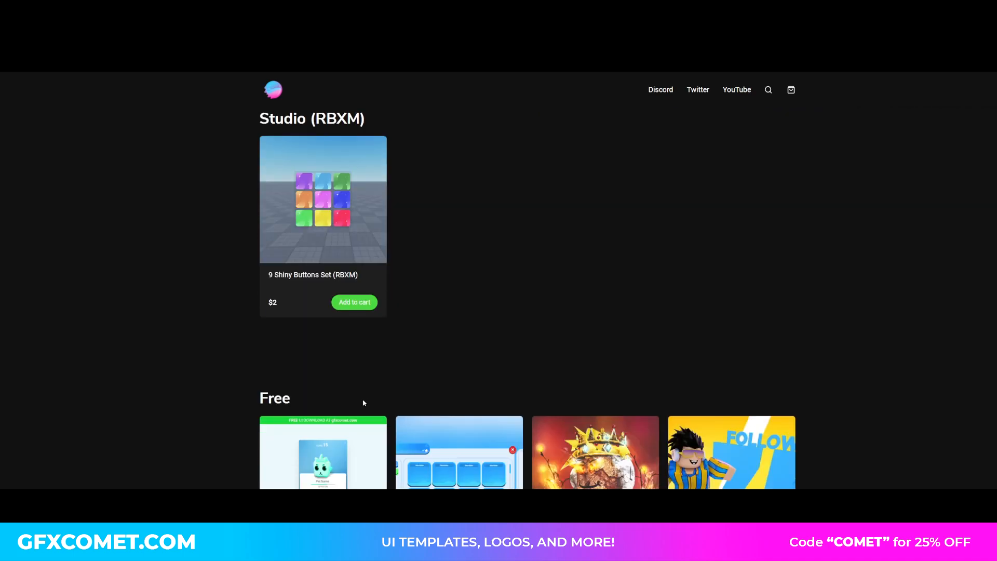
scroll(down, 3)
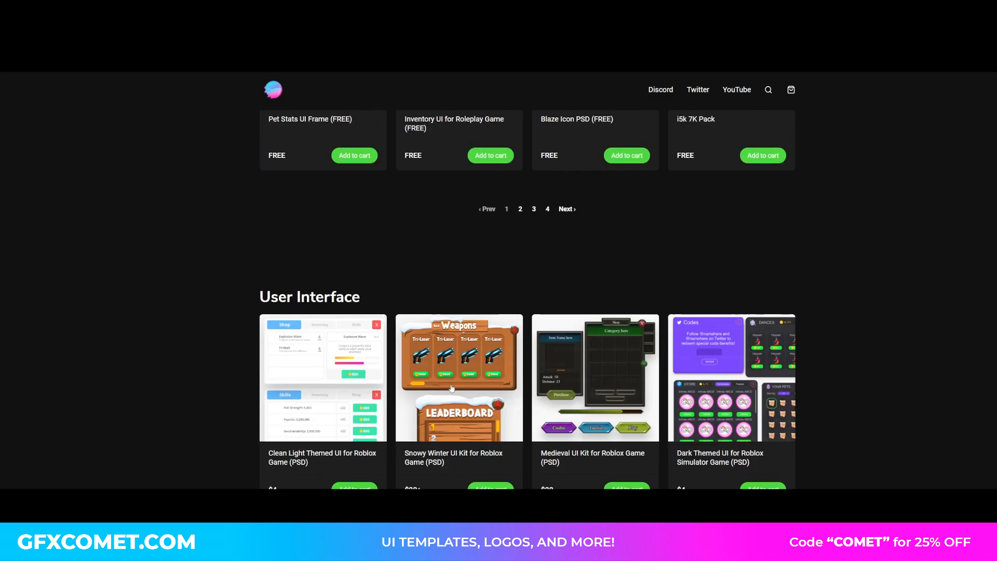
scroll(down, 3)
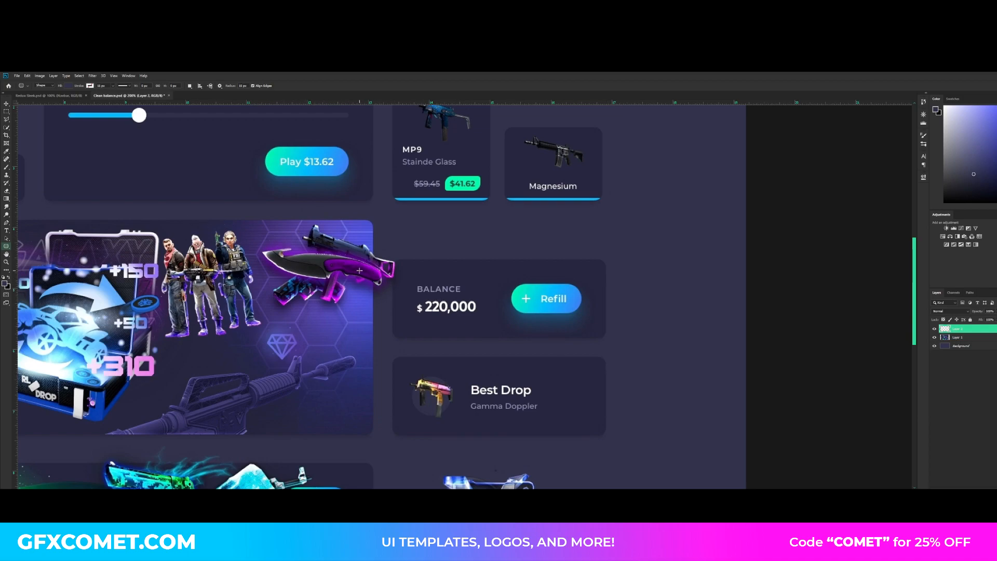
mouse_move(420, 266)
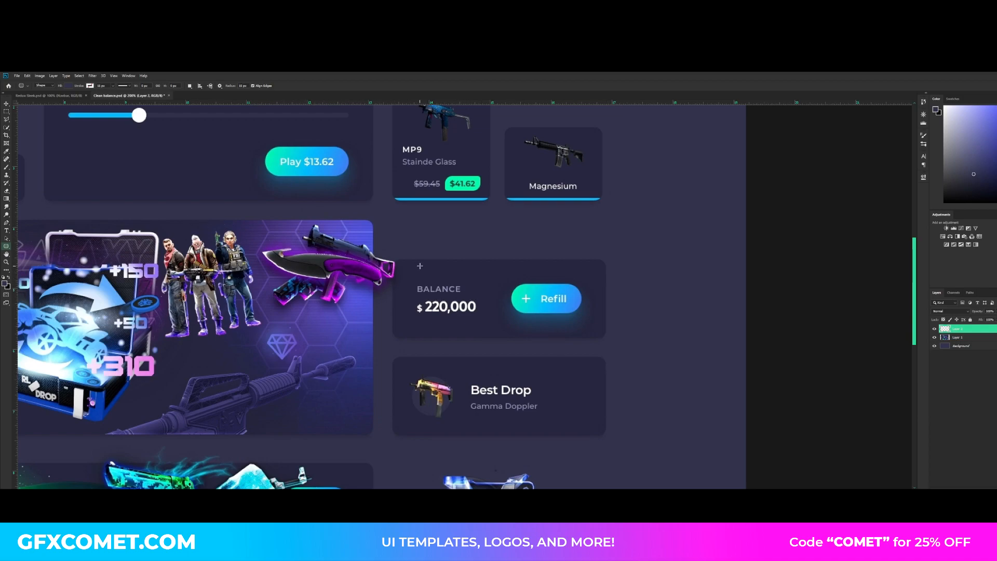
mouse_move(419, 266)
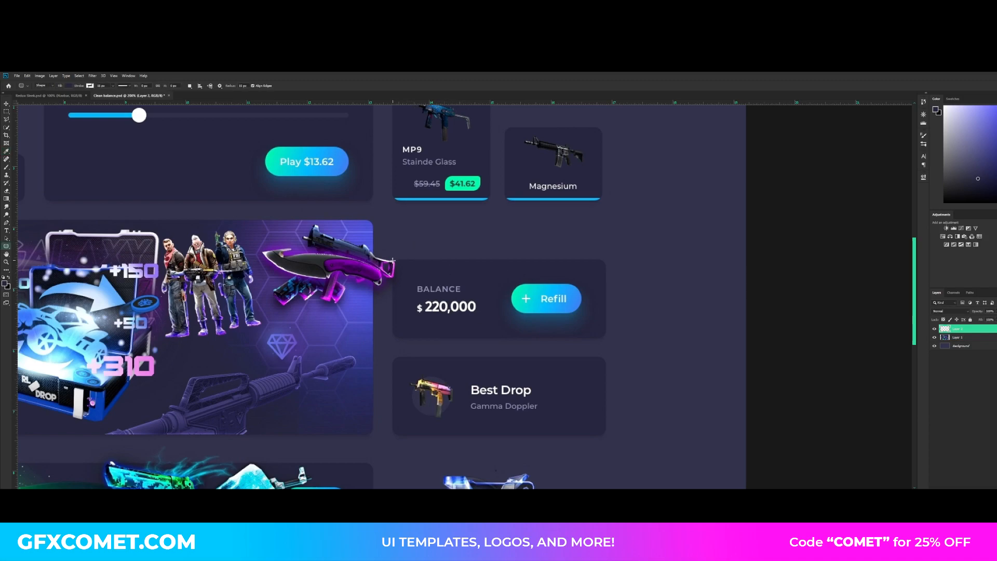
Step: Drag a rectangular marquee selection around the reference BALANCE card
drag(393, 257, 605, 339)
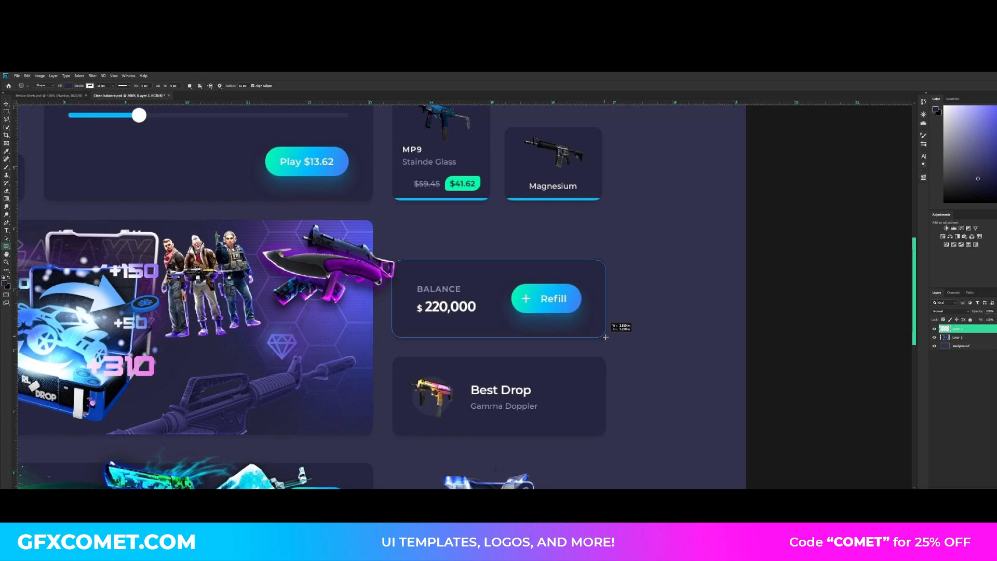
drag(393, 267, 605, 341)
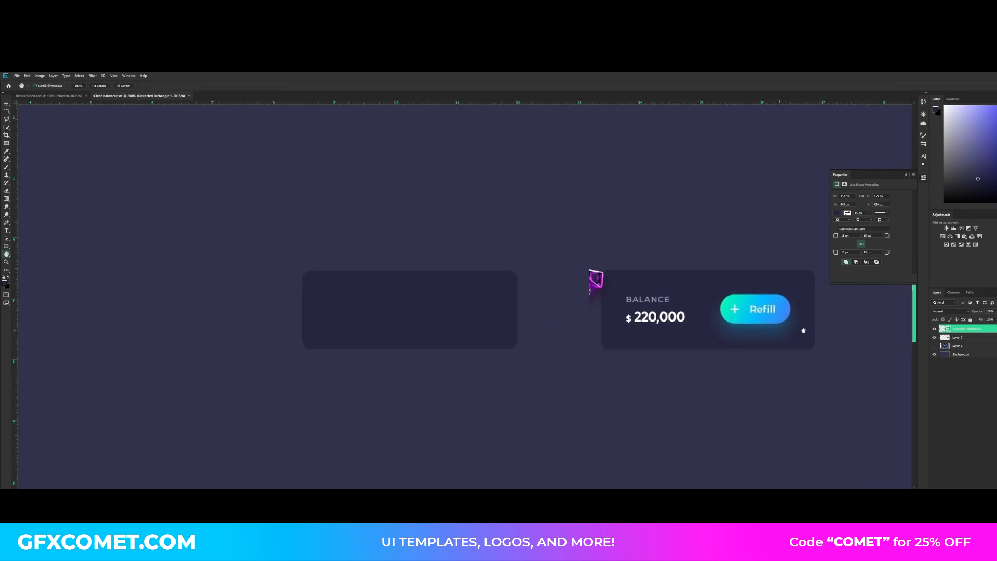
Step: Add a BALANCE text label in the card, set to Montserrat Medium
click(6, 230)
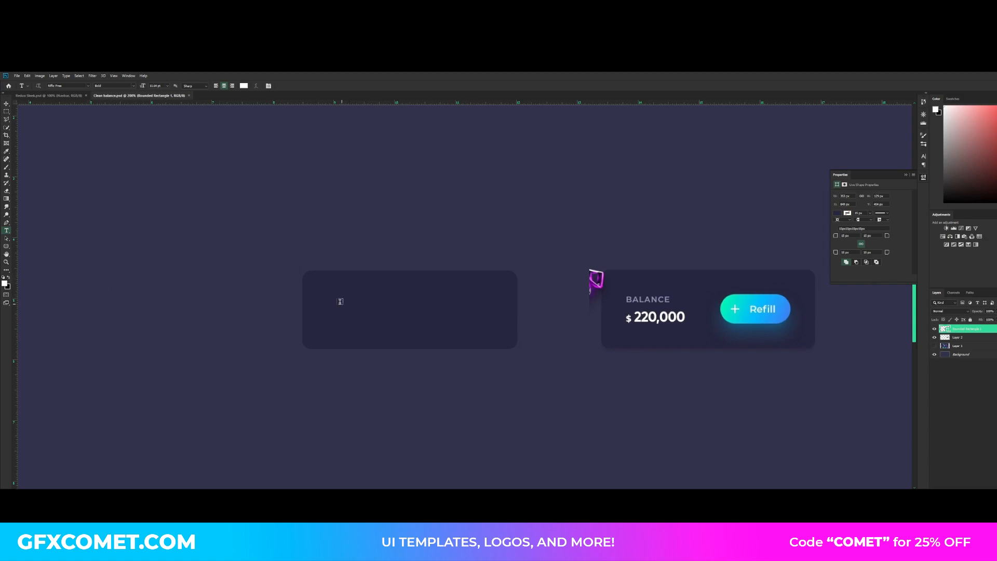
text(Lorem Ipsum)
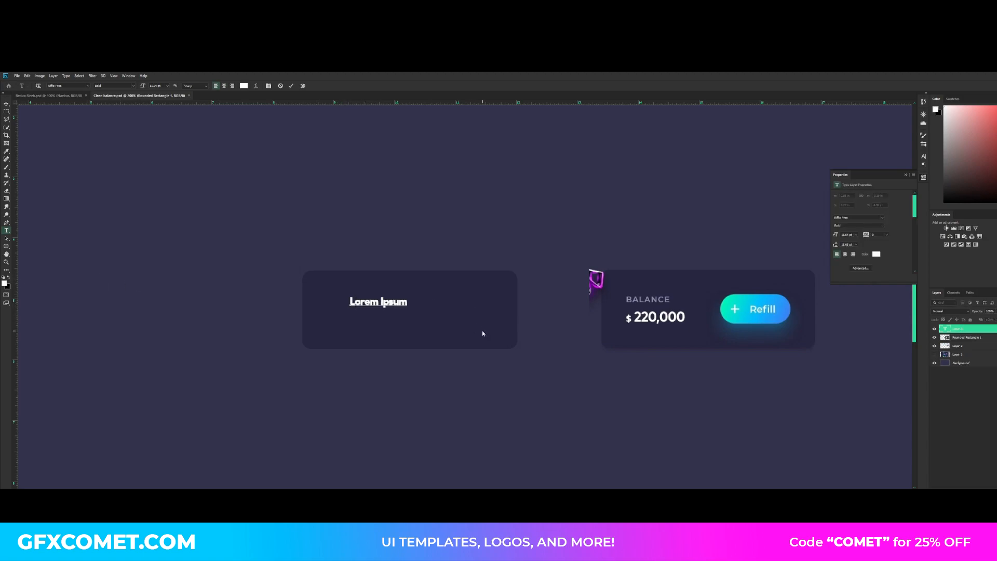
text(Balance)
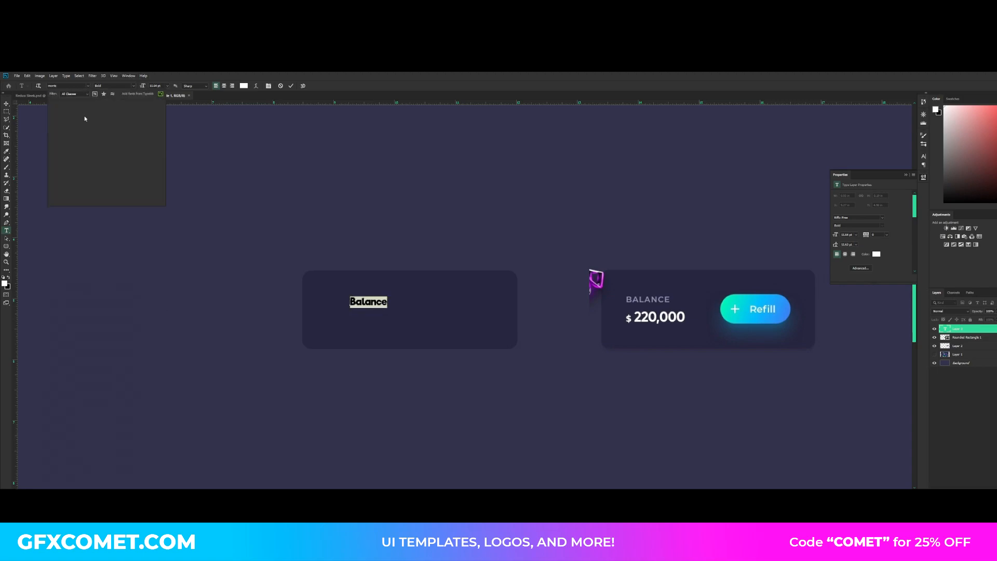
click(76, 151)
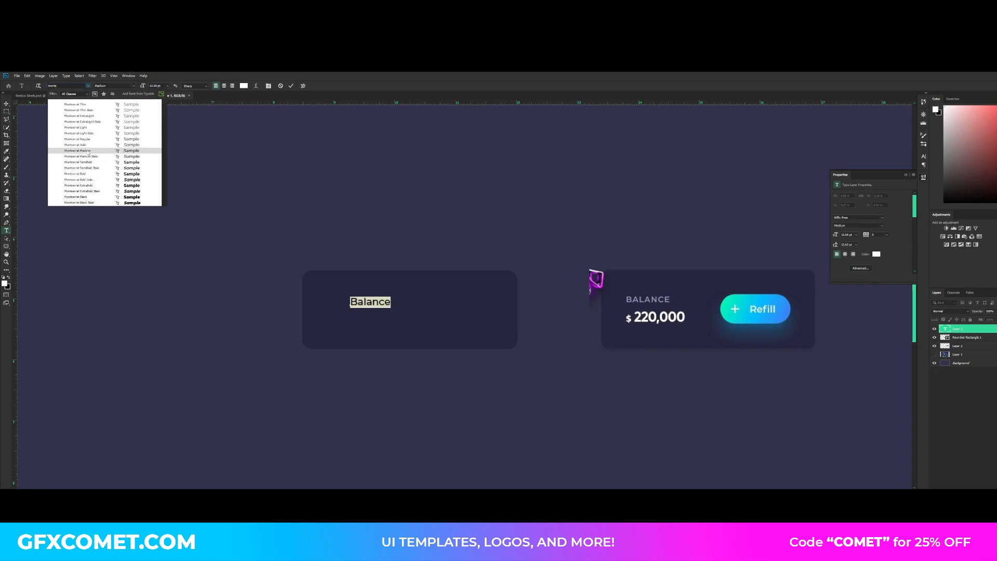
click(76, 145)
text(BAL)
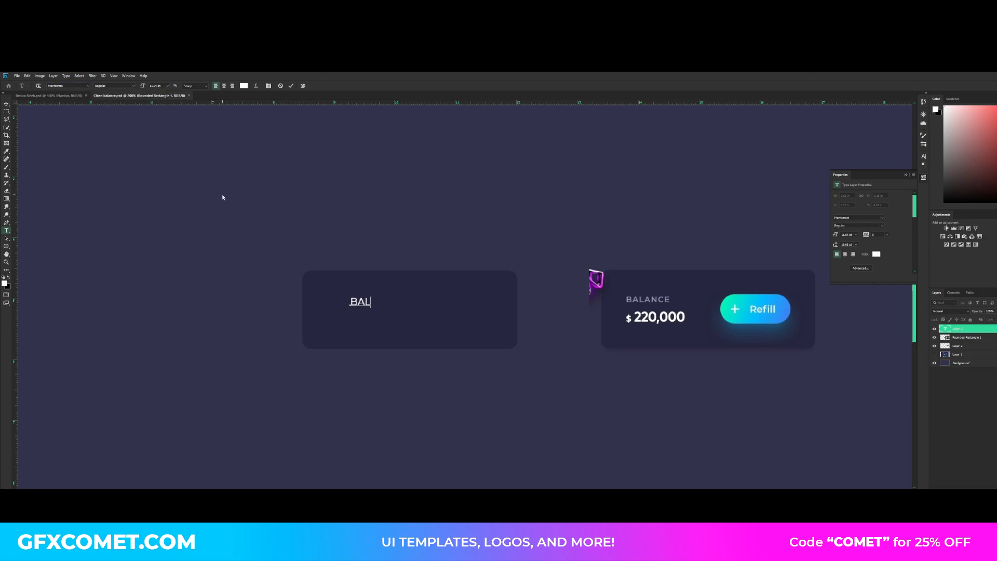
text(ANCE)
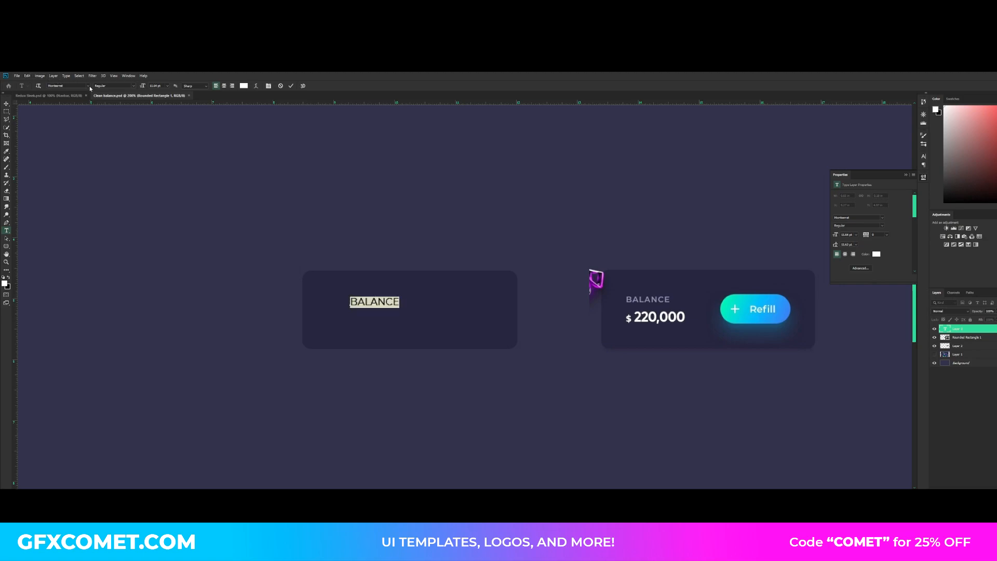
click(114, 85)
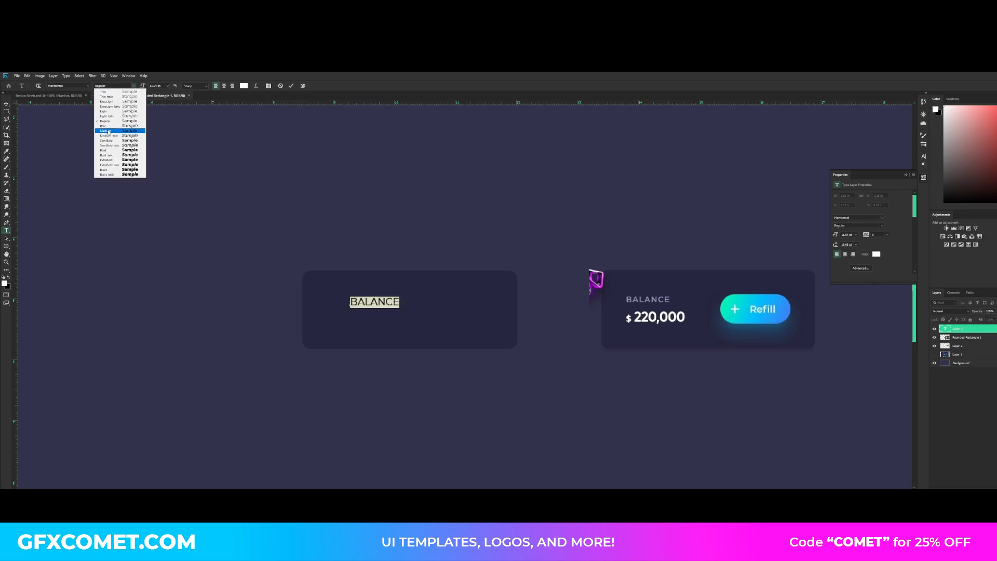
click(105, 131)
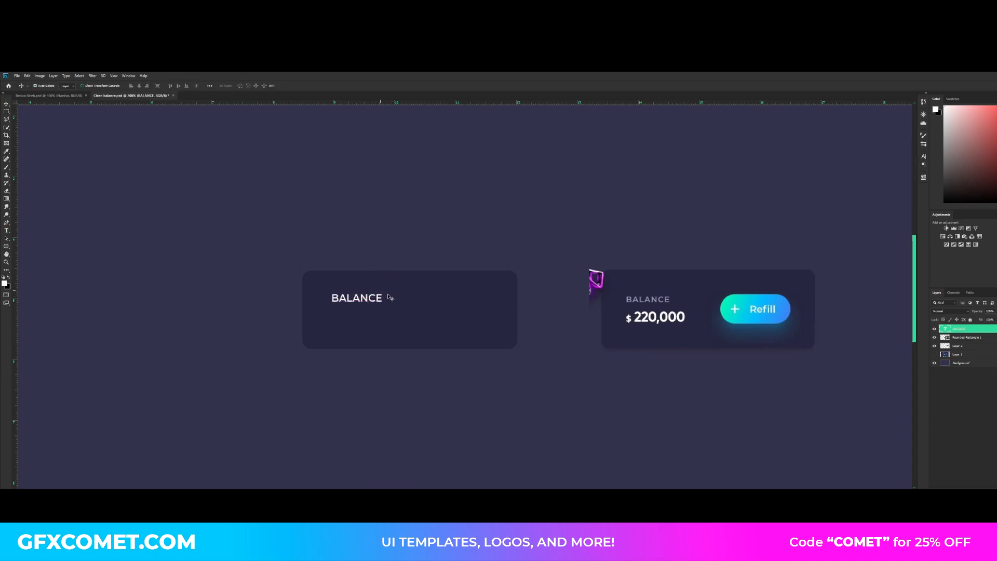
Step: Move the BALANCE label over the reference heading to compare, then back into the new card
drag(356, 298, 656, 300)
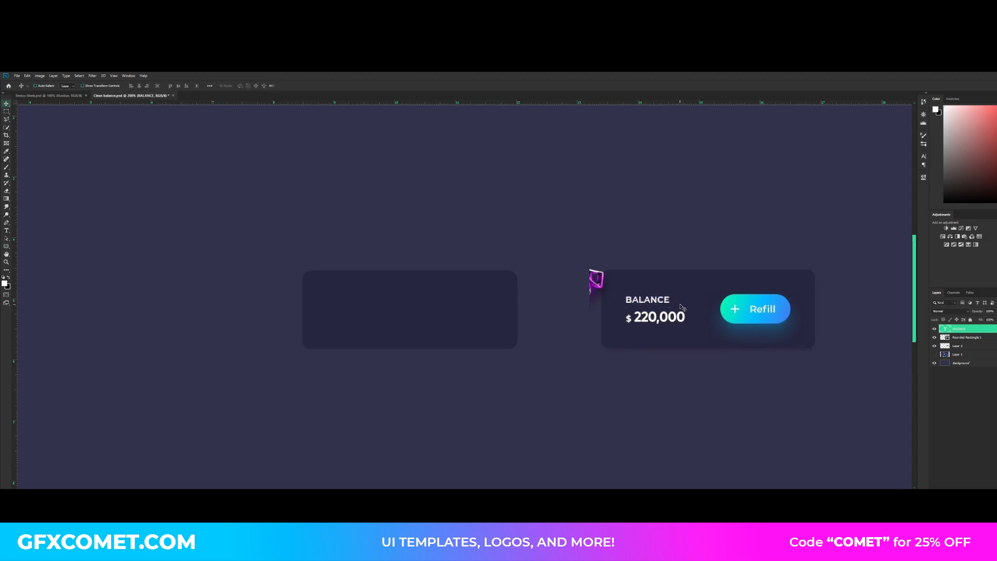
drag(647, 299, 352, 299)
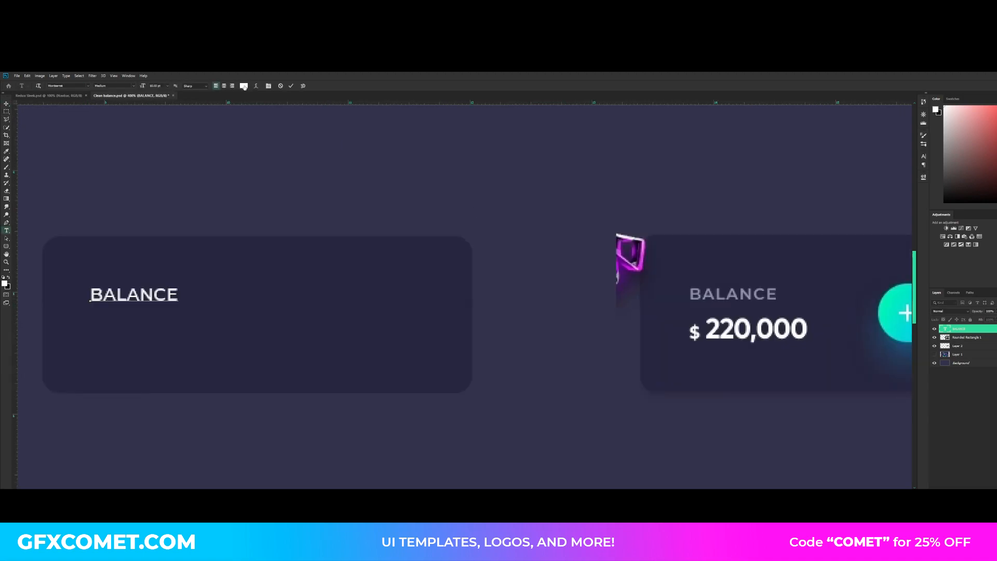
Step: Change the BALANCE label's text colour to the reference's muted grey-purple
click(244, 85)
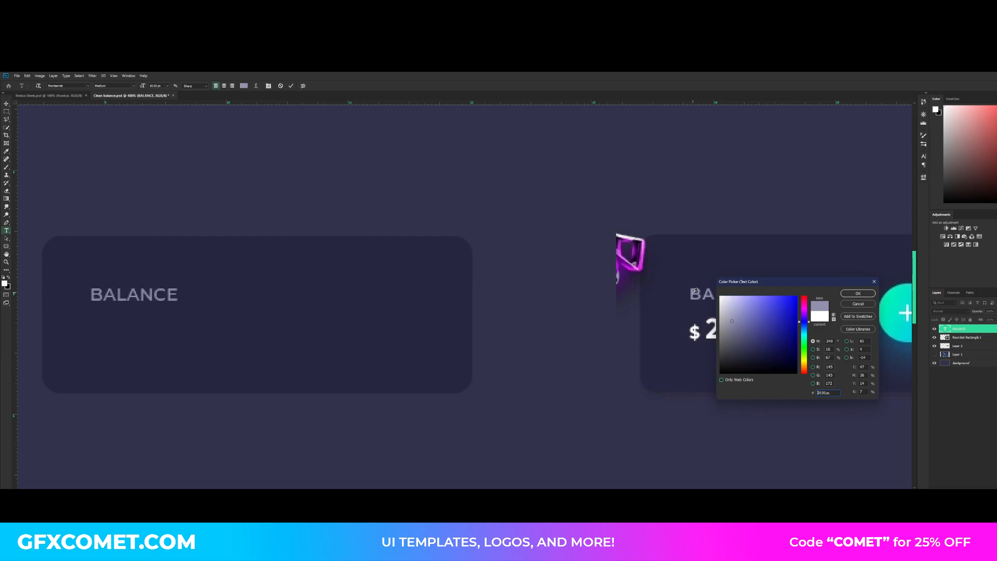
triple_click(826, 393)
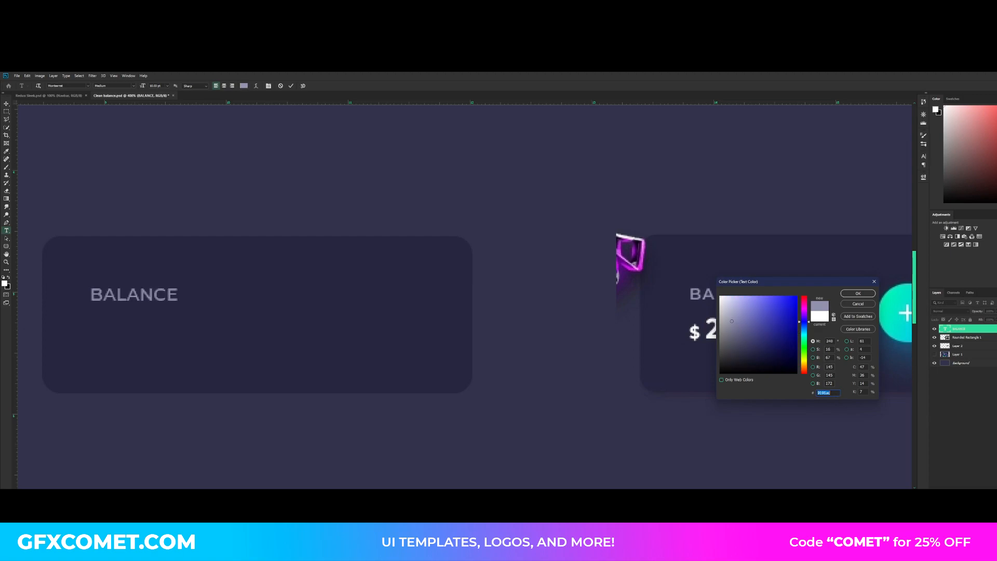
click(857, 293)
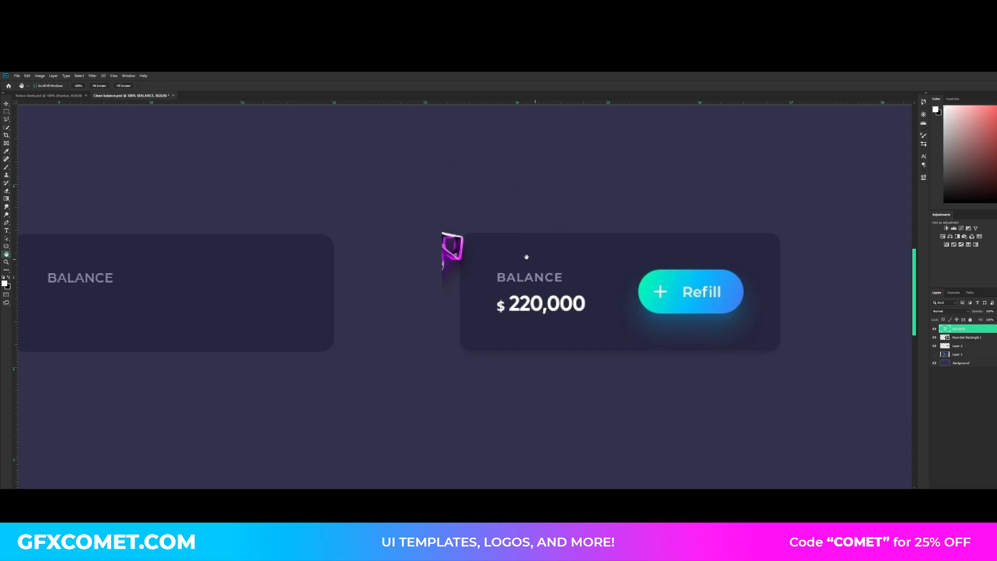
mouse_move(763, 306)
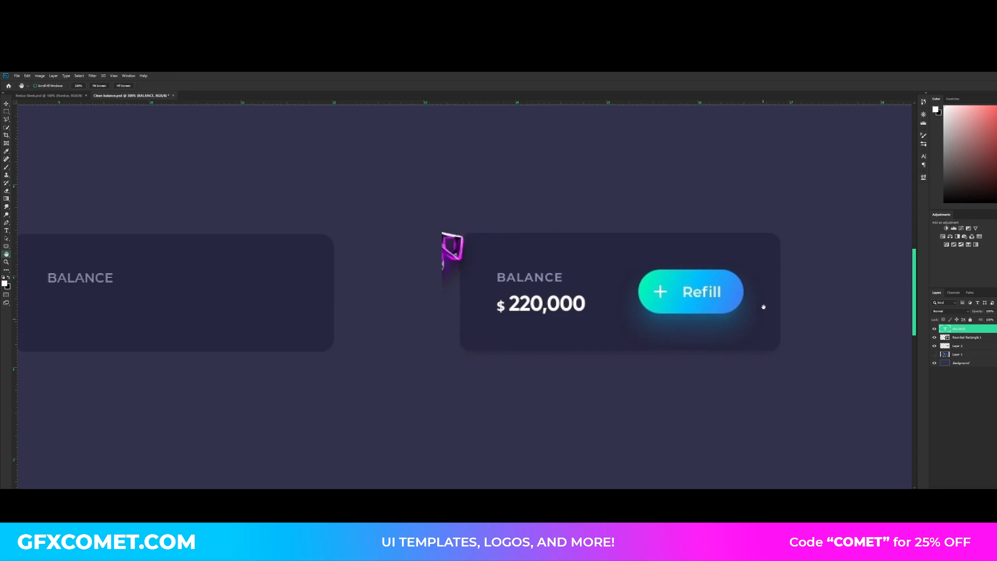
Step: Marquee-select part of the reference card to locate its centre for the guide
click(6, 112)
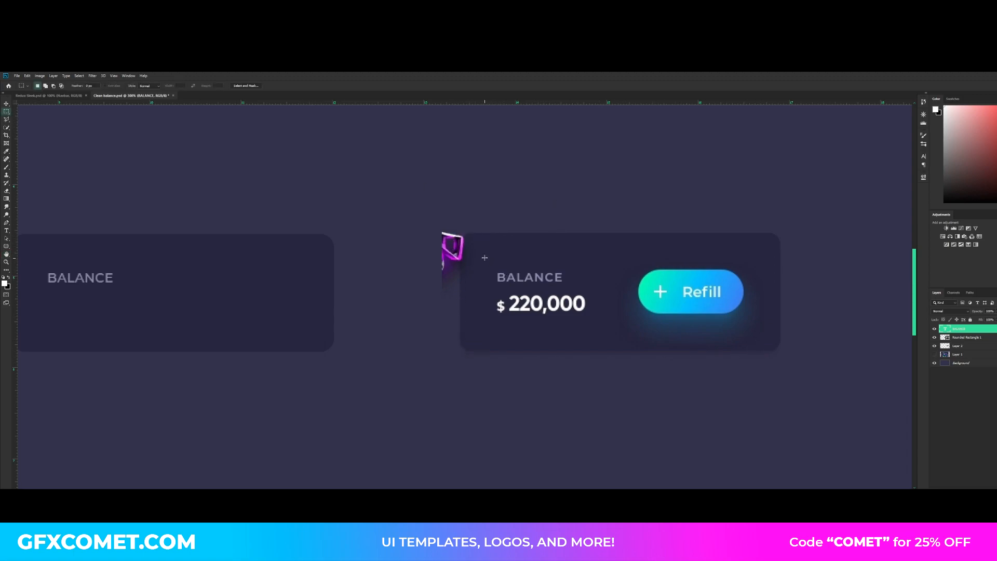
drag(485, 257, 648, 317)
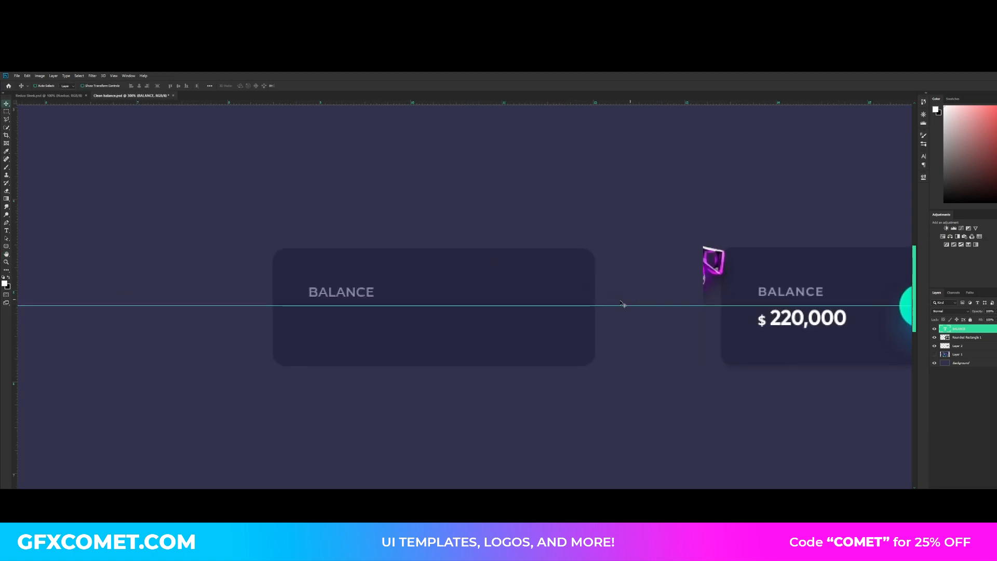
mouse_move(369, 318)
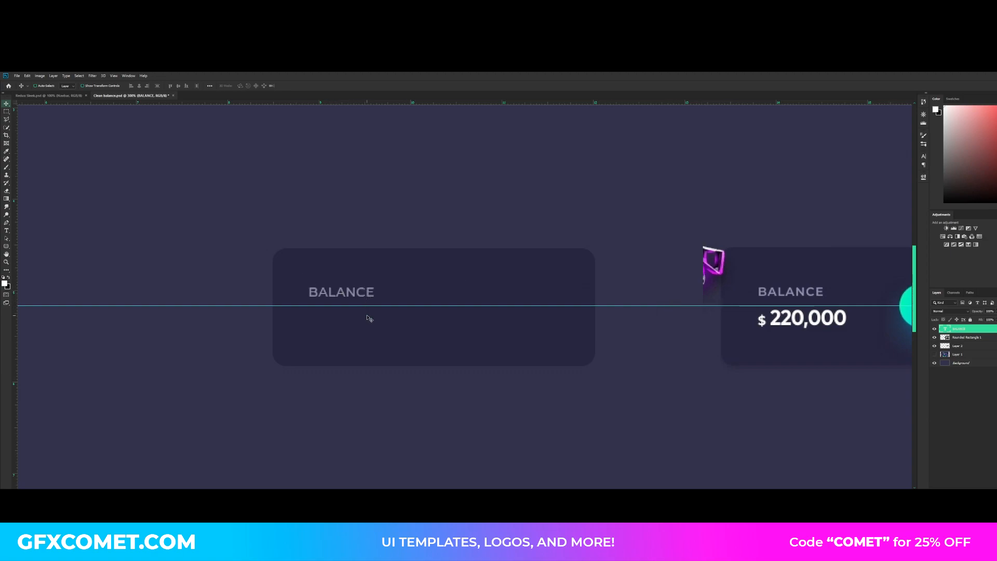
Step: Duplicate the label below itself as a white "$ 220,000" amount and commit it
drag(340, 292, 341, 322)
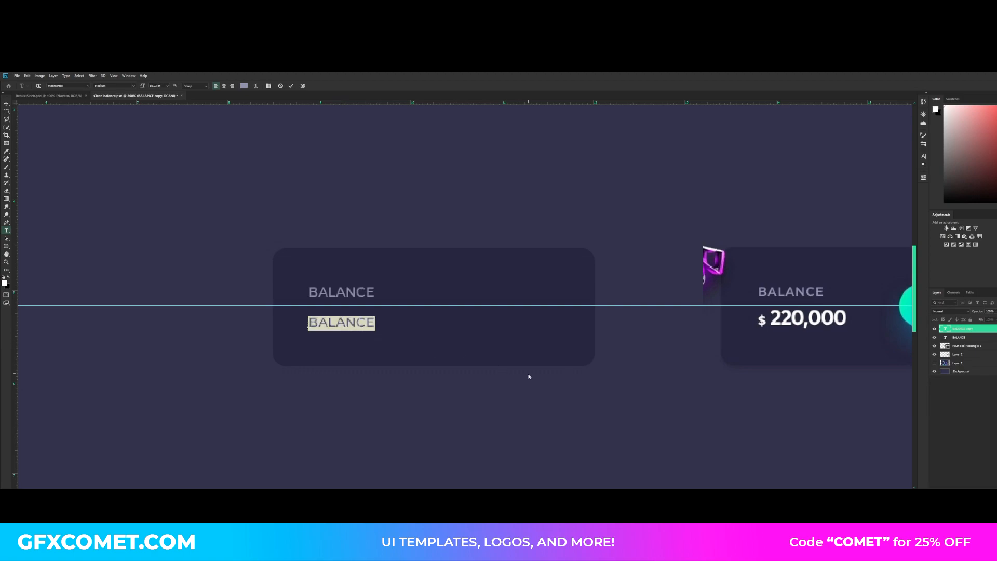
text($)
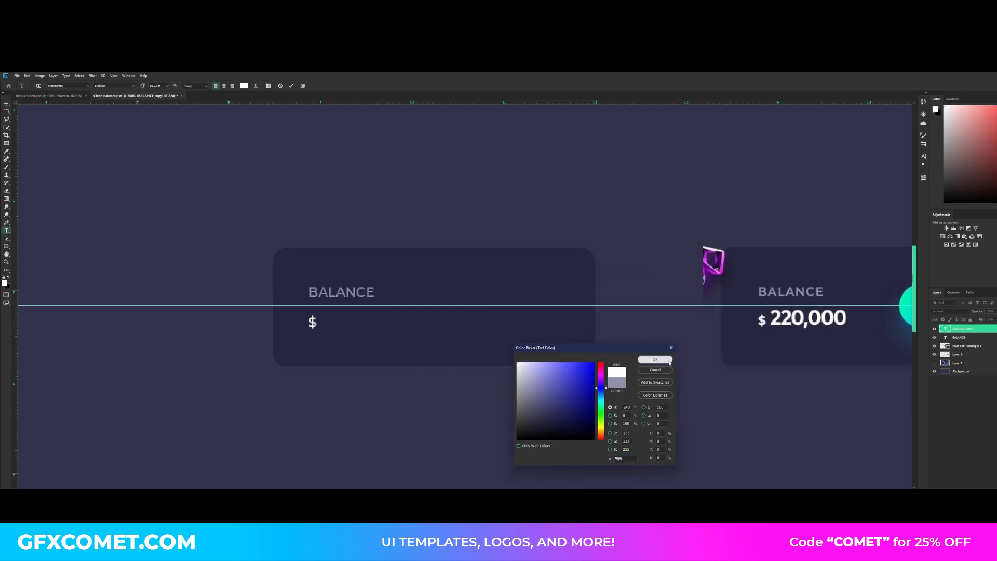
click(655, 359)
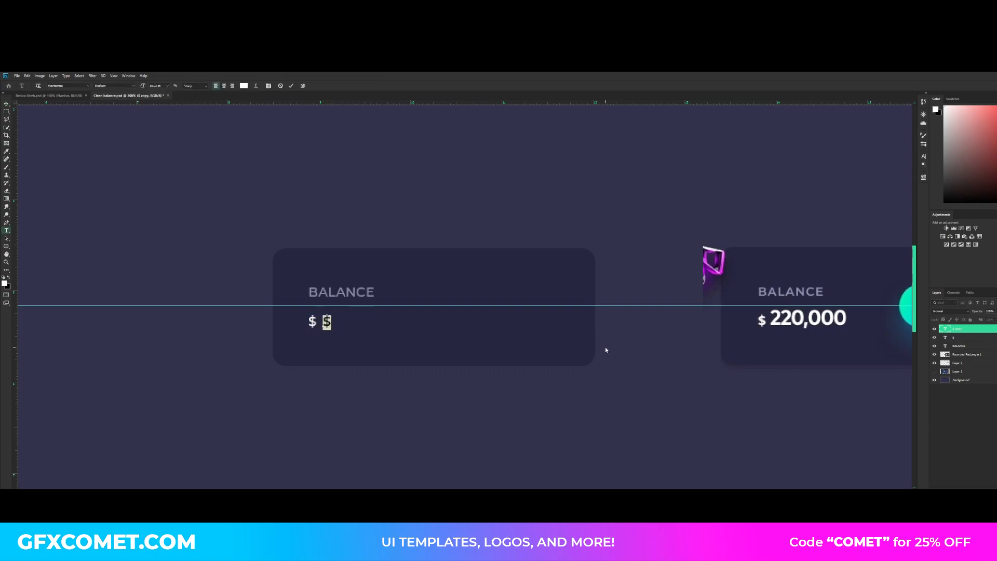
text(220,000)
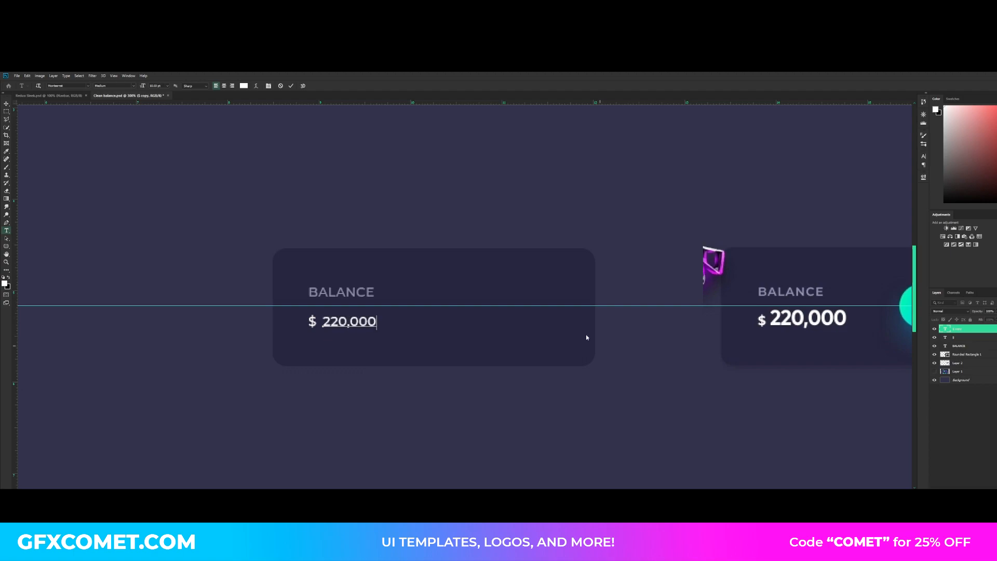
click(113, 86)
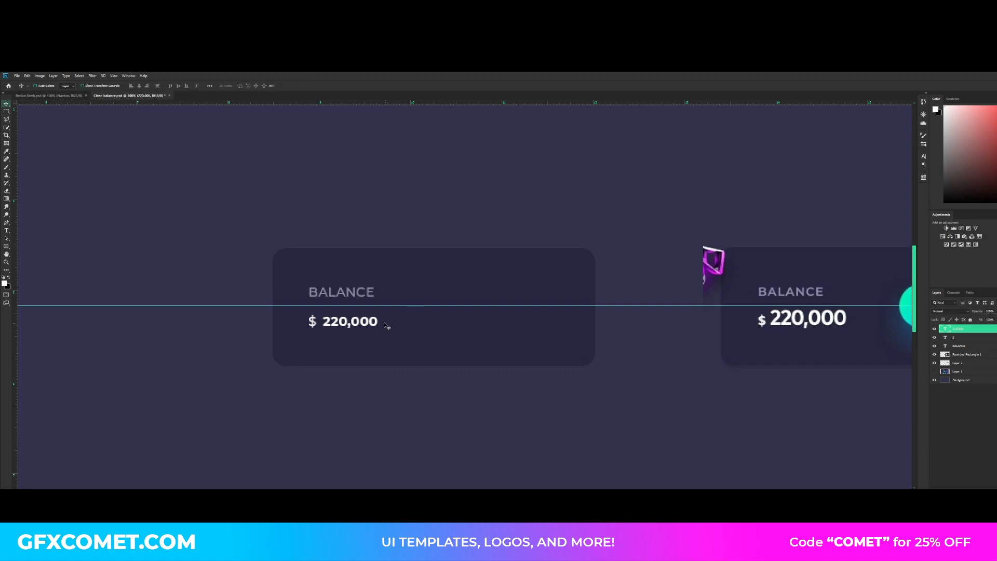
double_click(350, 321)
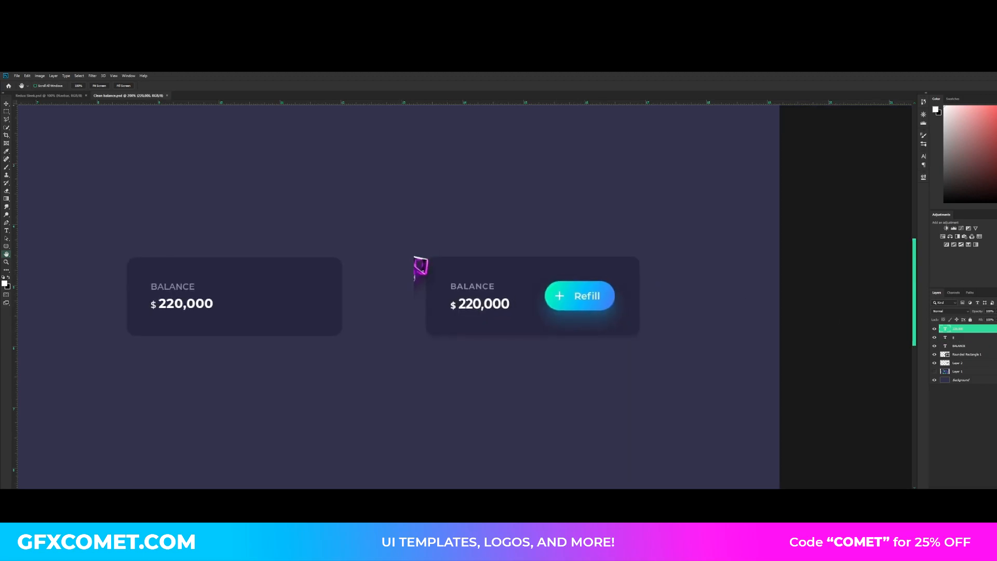
Step: Draw a rounded pill over the Refill button, place it between the cards, and bring up its layer options
click(6, 246)
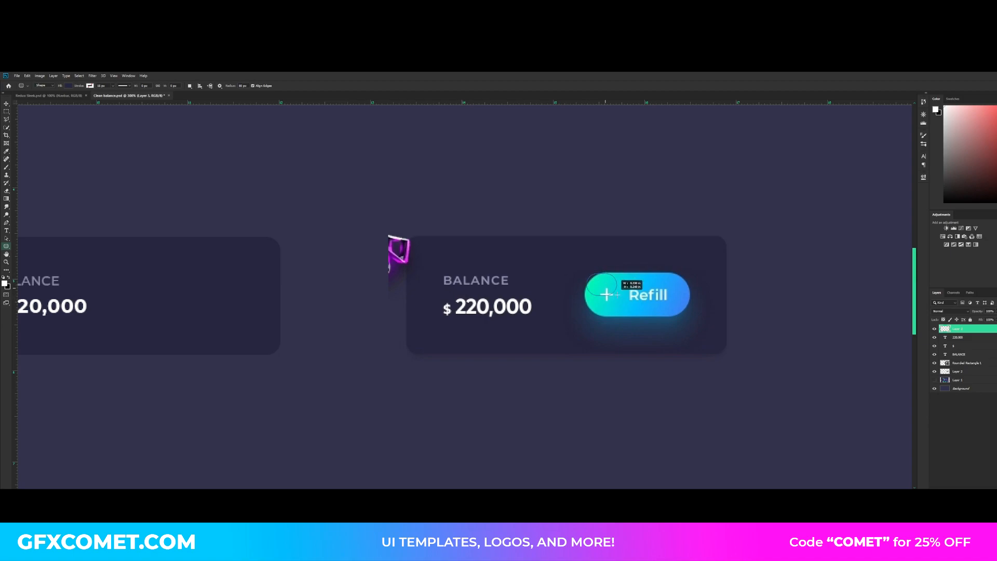
drag(605, 294, 690, 316)
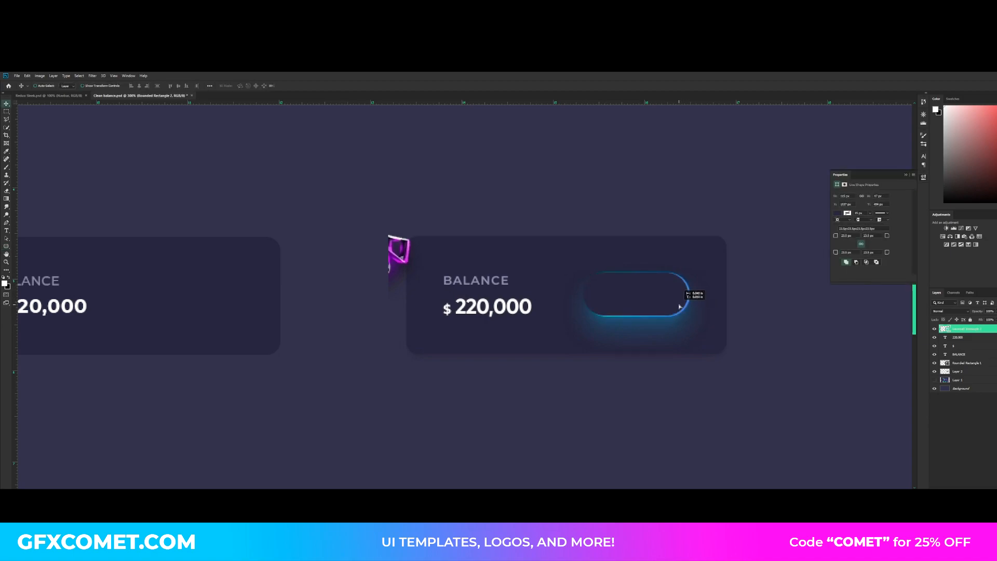
drag(677, 308, 674, 304)
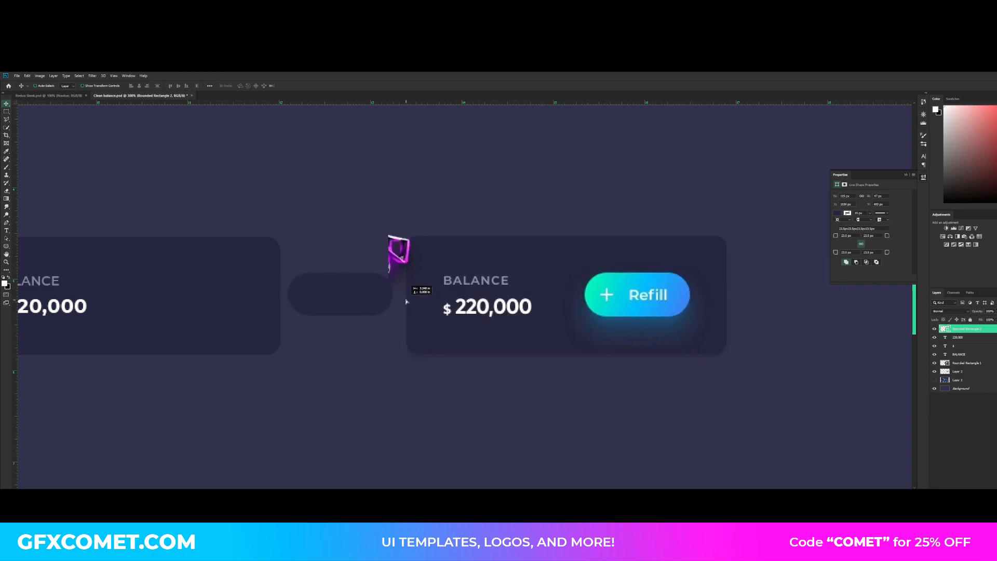
right_click(958, 328)
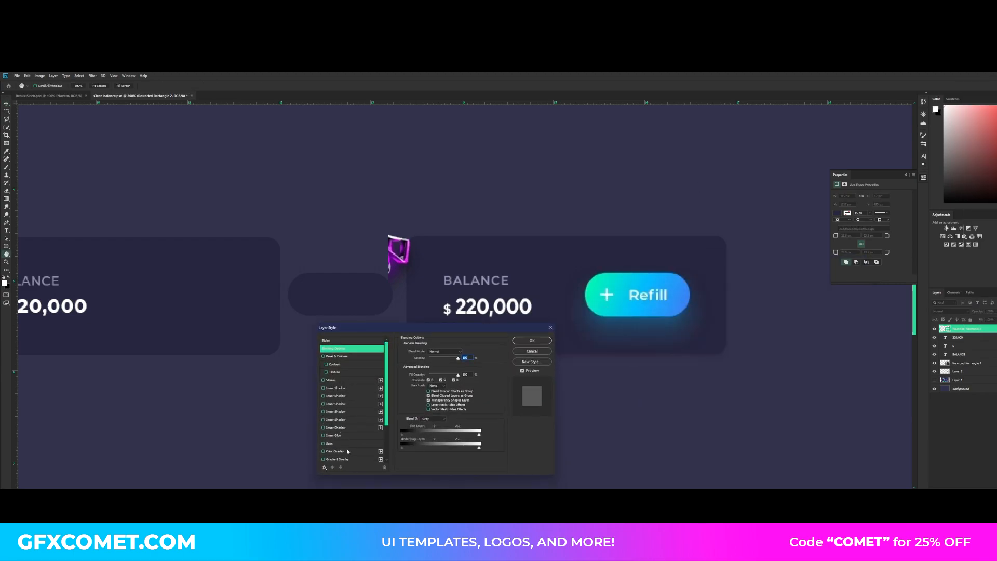
Step: Apply a Gradient Overlay to the pill running from green to blue
click(337, 459)
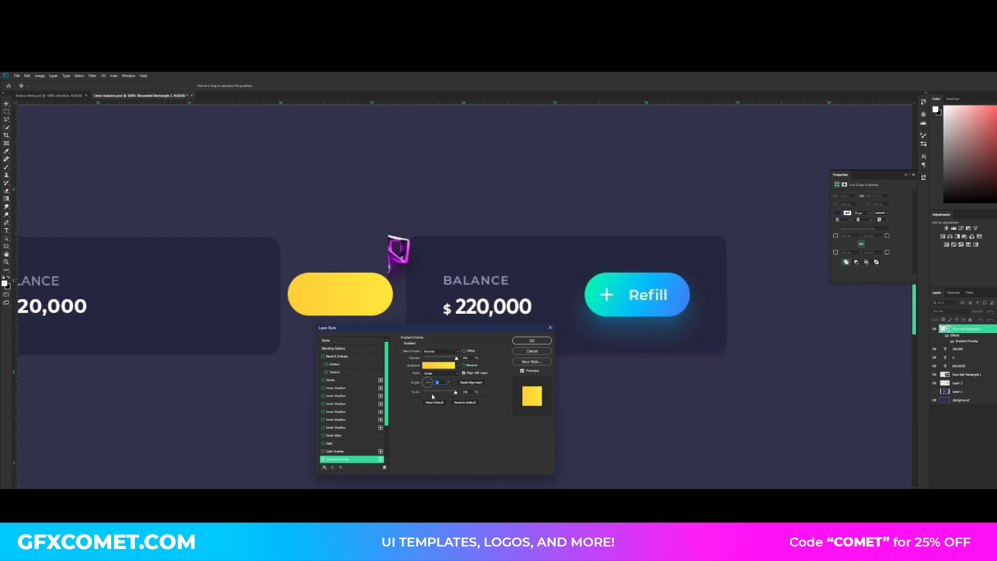
click(439, 364)
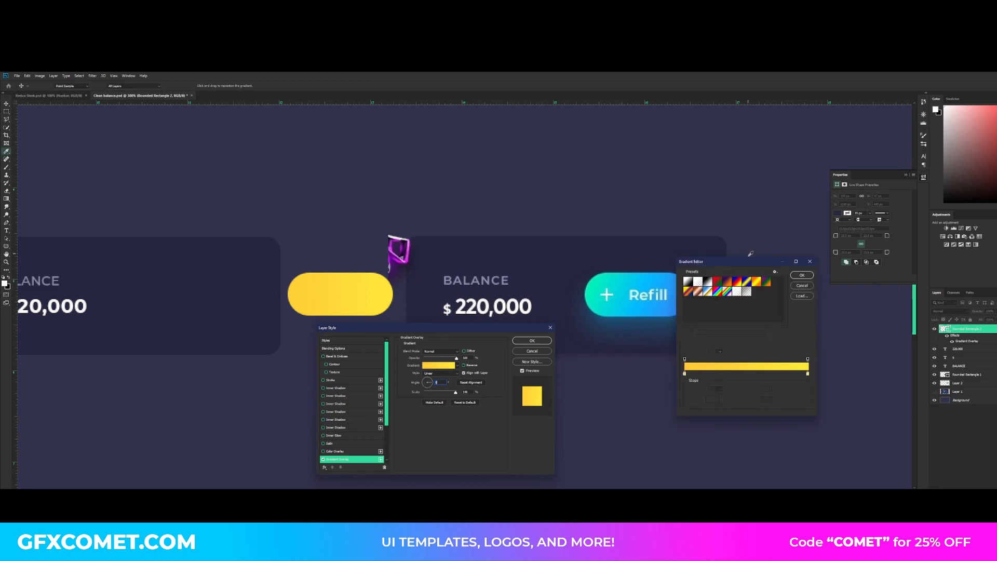
drag(746, 262, 476, 201)
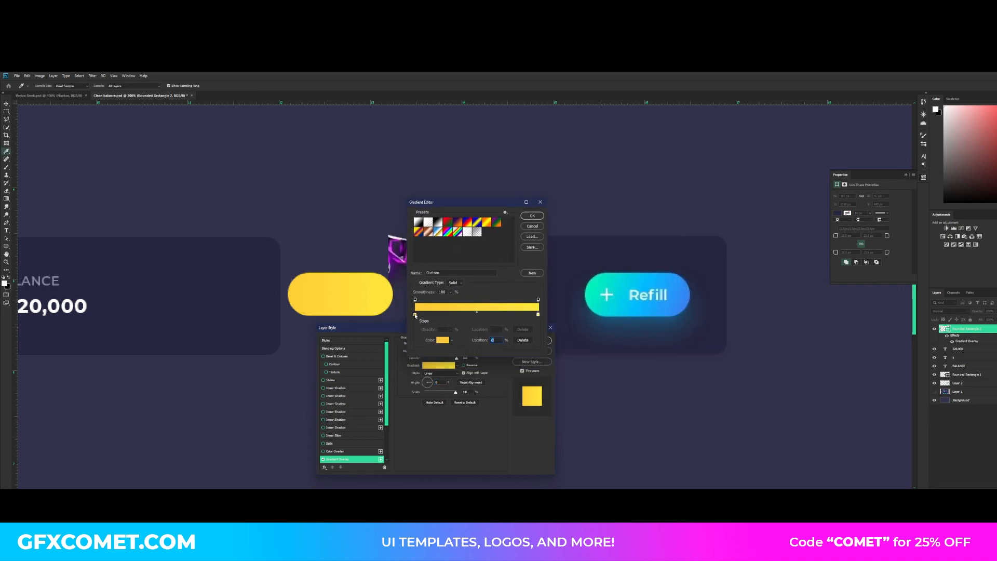
click(440, 339)
text(01f4b6)
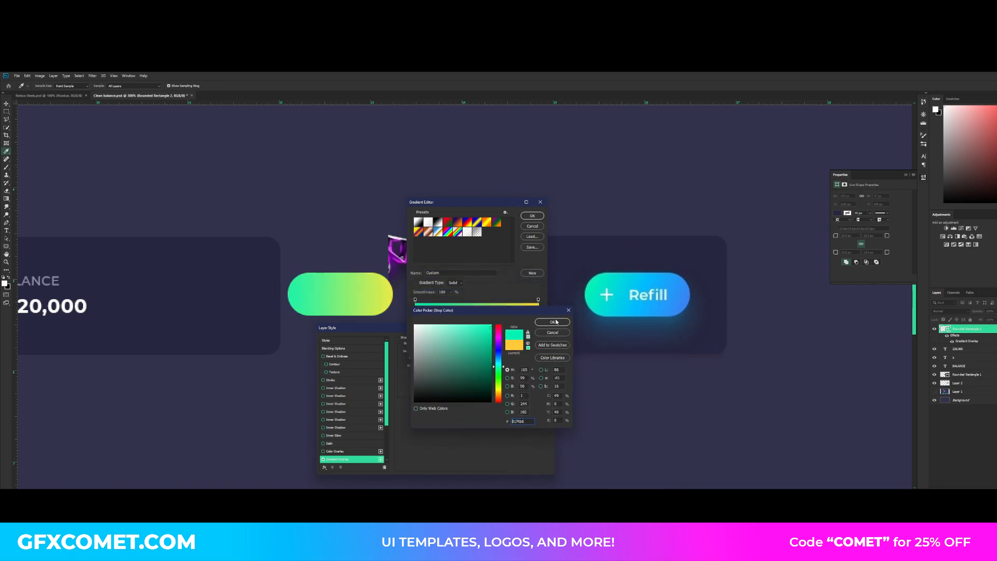
click(551, 321)
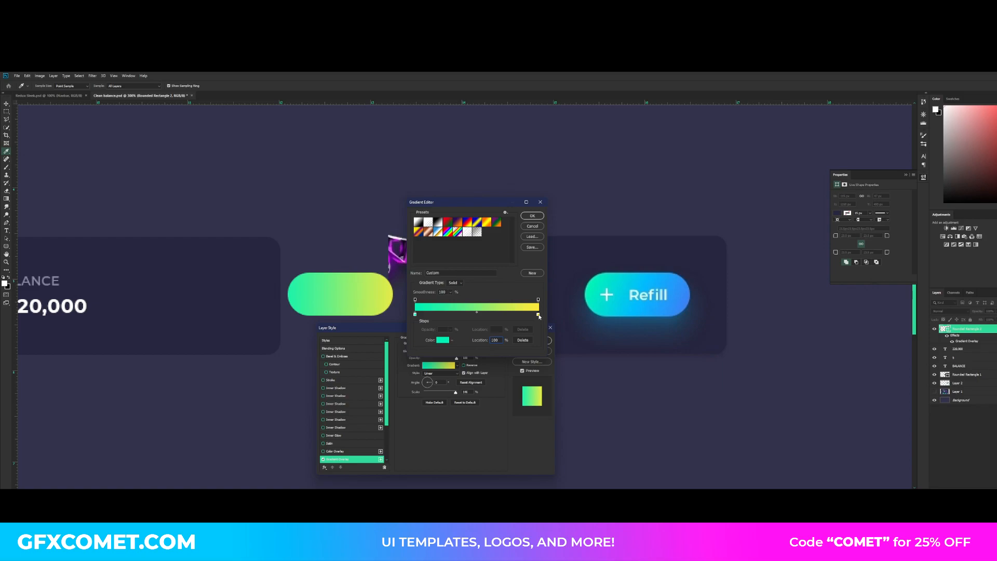
click(445, 340)
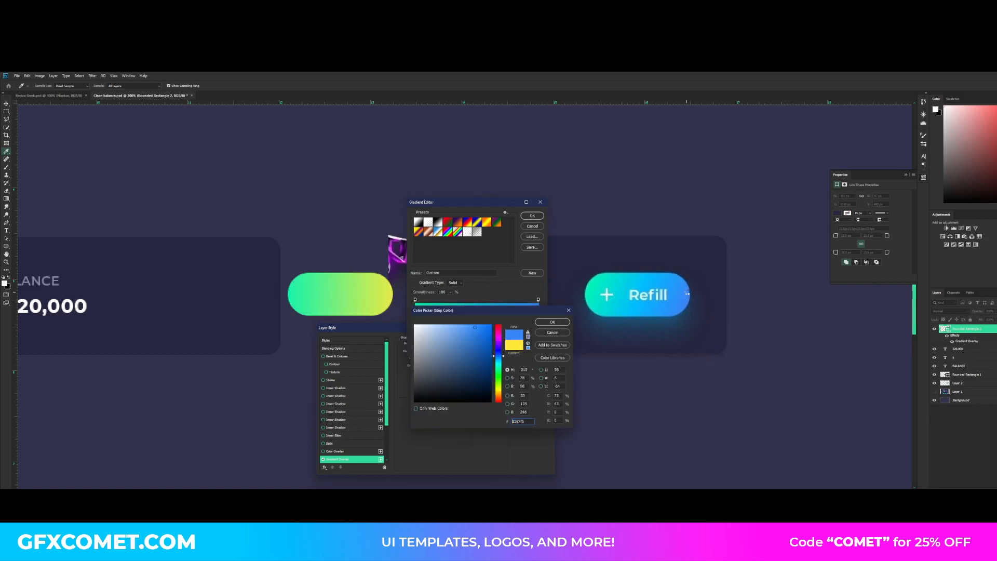
click(551, 321)
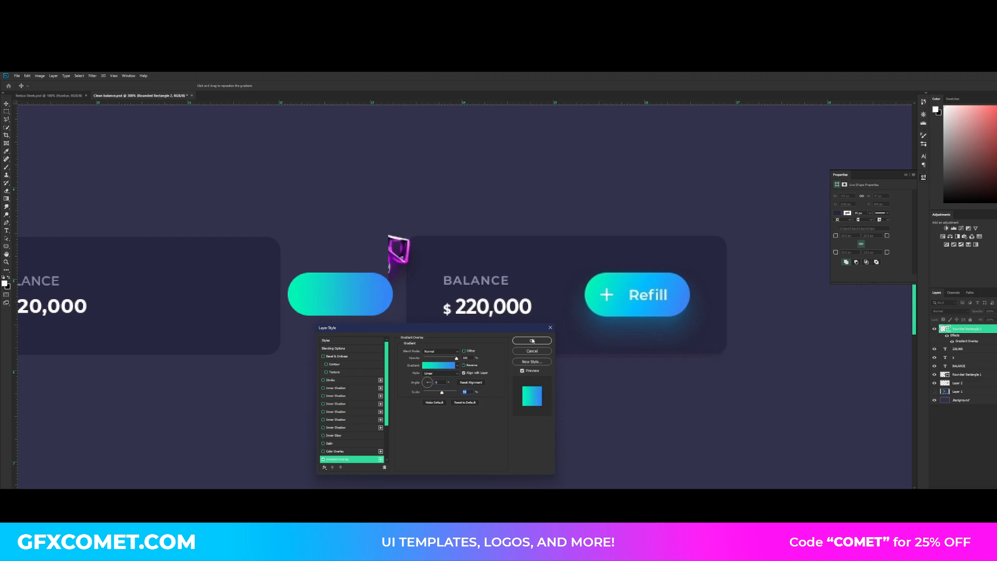
click(532, 341)
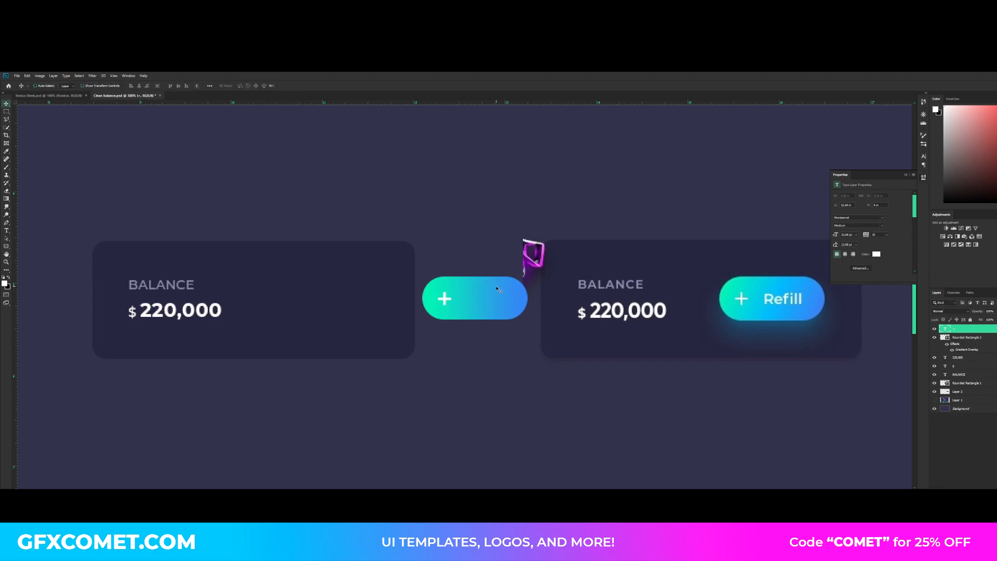
Step: Add a 'Refill' text label on the gradient button inside the left card
click(6, 231)
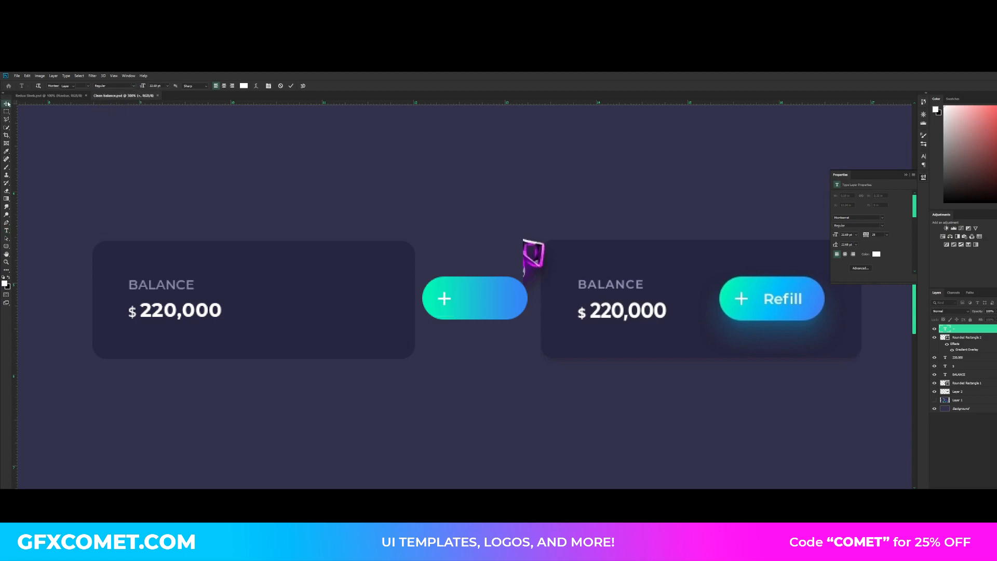
click(6, 104)
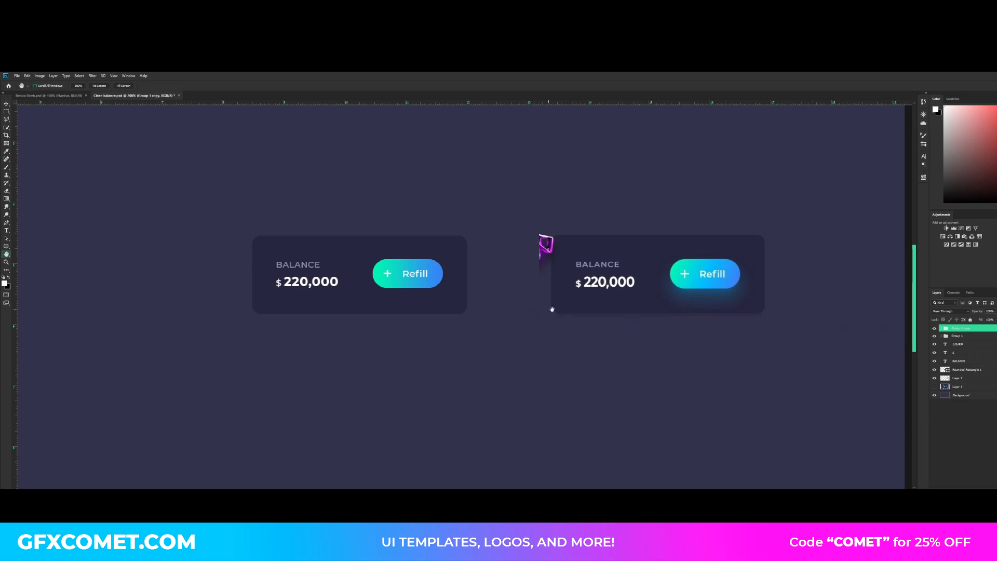
Step: Blur a duplicated copy of the Refill button with Gaussian Blur so it glows beneath the button
click(6, 103)
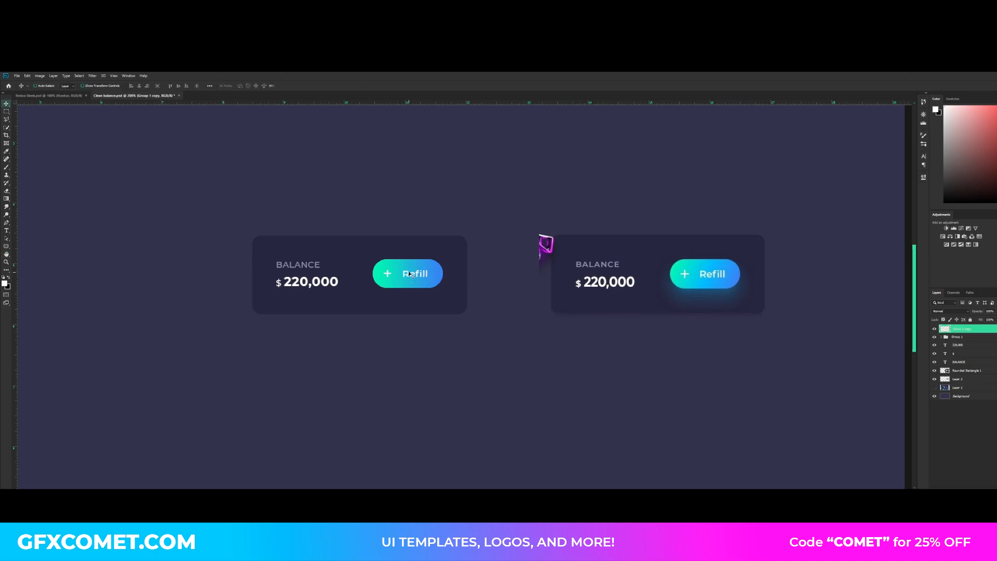
click(91, 75)
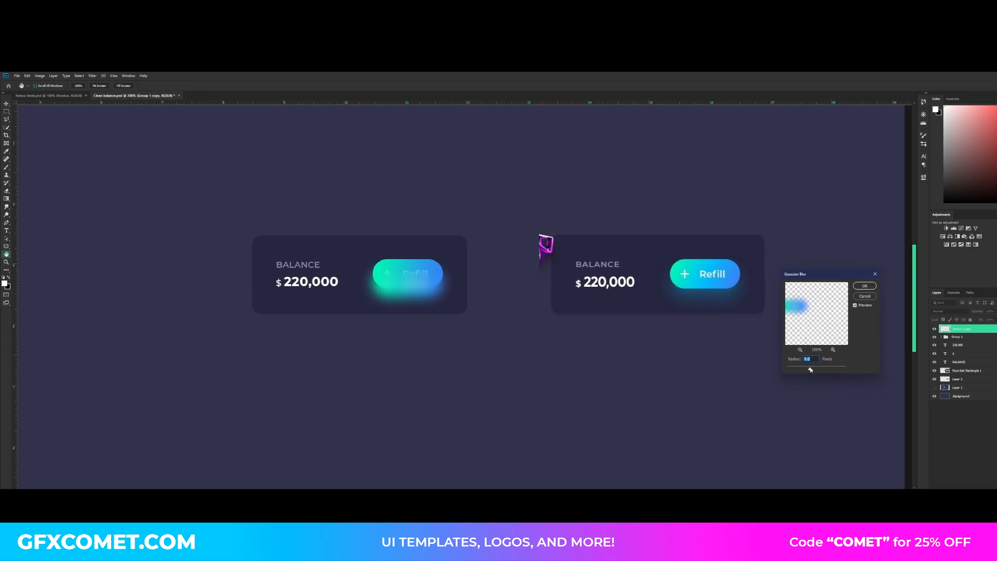
click(863, 284)
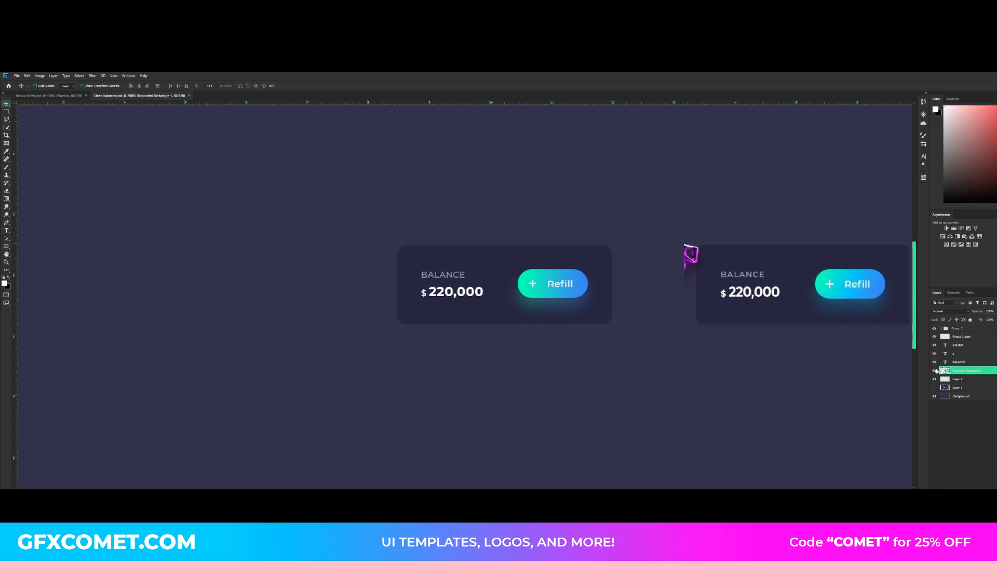
Step: Enable a Drop Shadow effect on the card's Rounded Rectangle layer via Blending Options
right_click(966, 370)
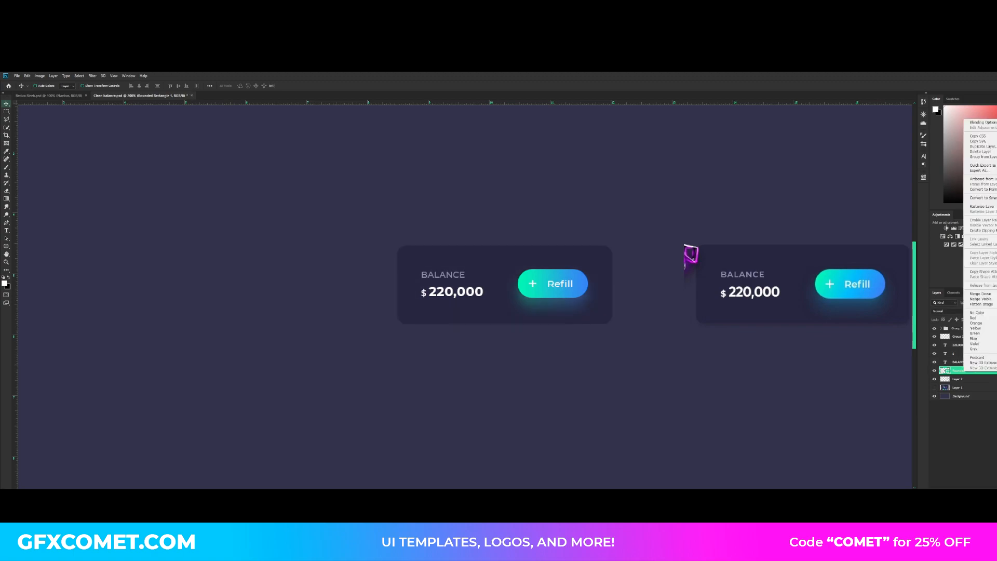
mouse_move(980, 121)
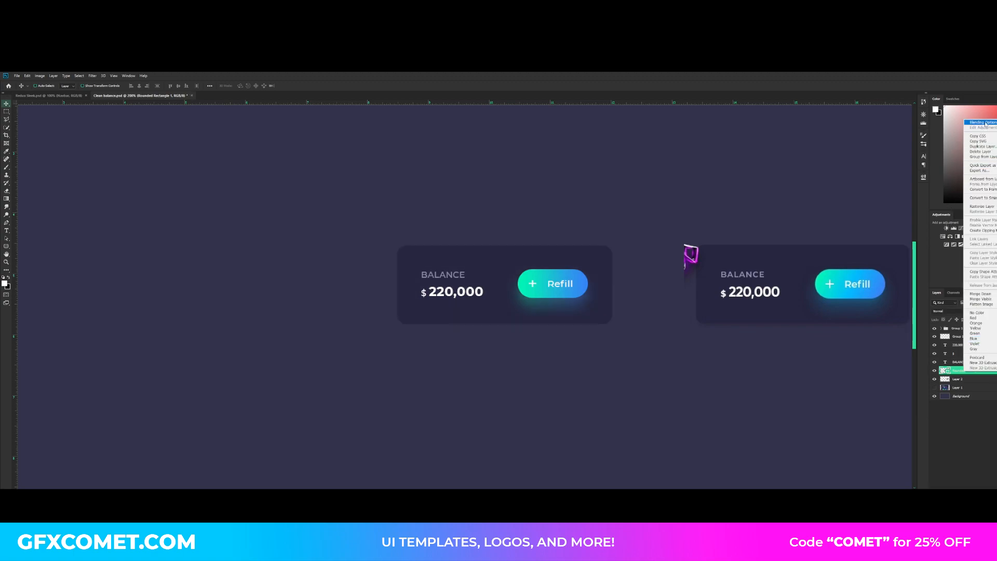
click(984, 123)
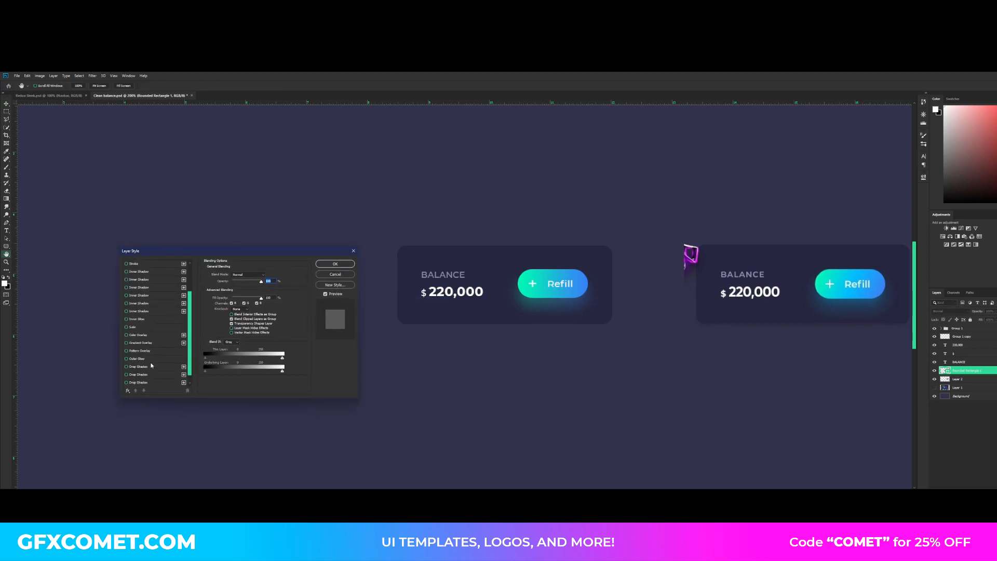
click(138, 358)
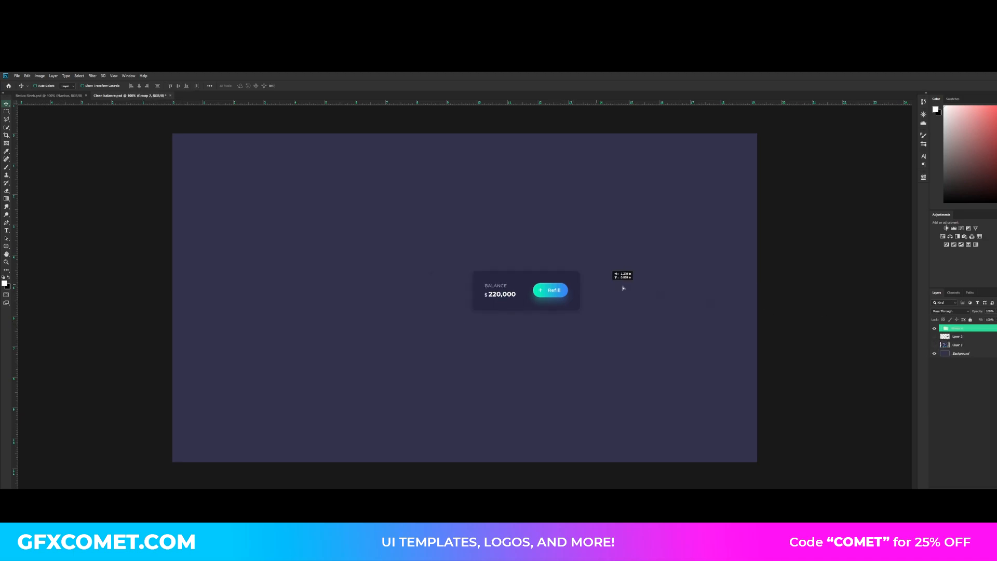
Step: Drag the grouped balance card to the bottom-right corner of the canvas
drag(524, 293, 696, 438)
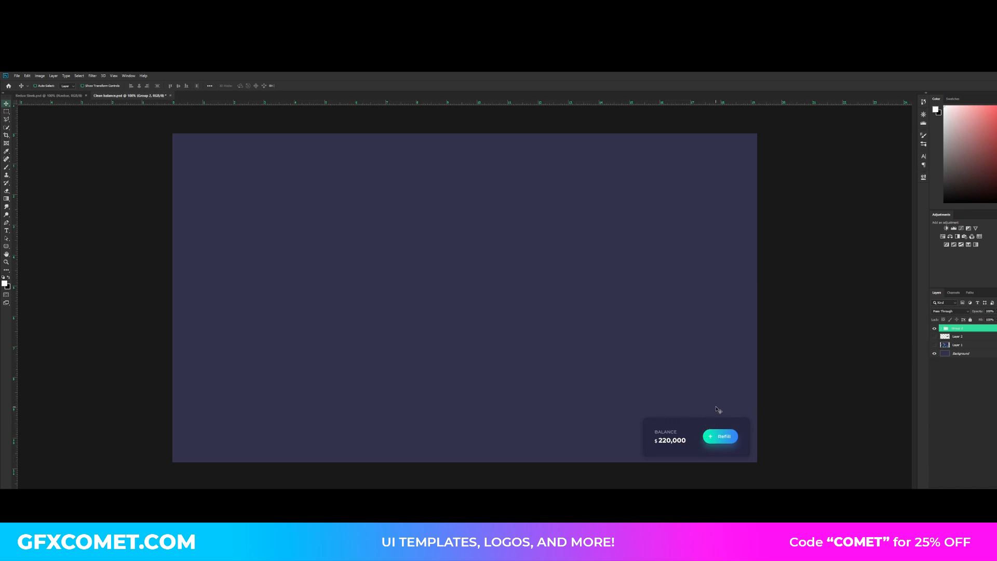
mouse_move(747, 434)
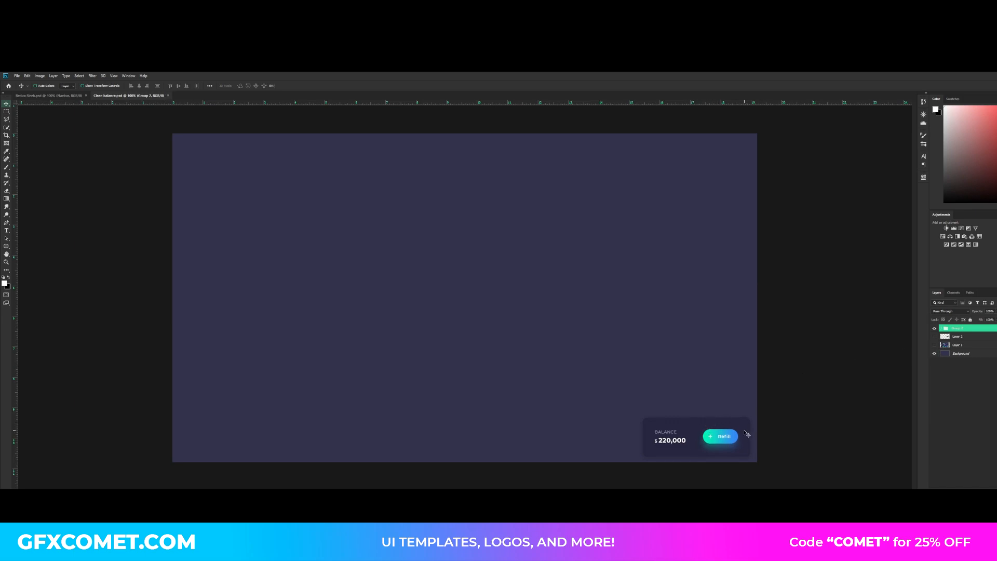